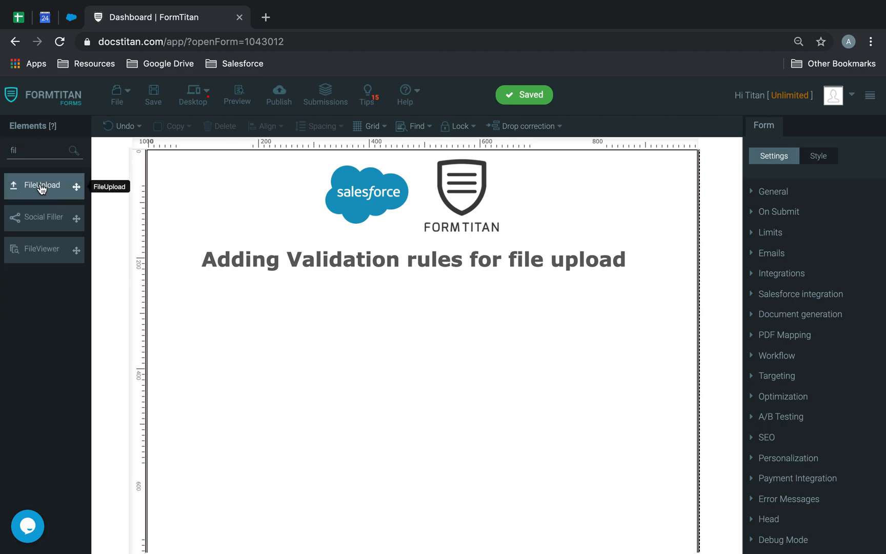
Place a FileUpload field below the heading and widen it across the form.
left_click_drag(41, 185, 262, 319)
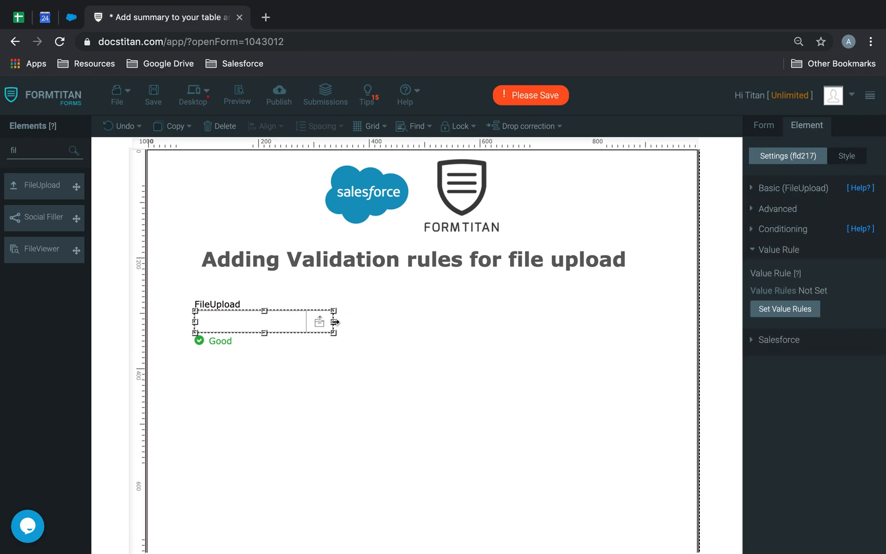
left_click_drag(337, 321, 621, 322)
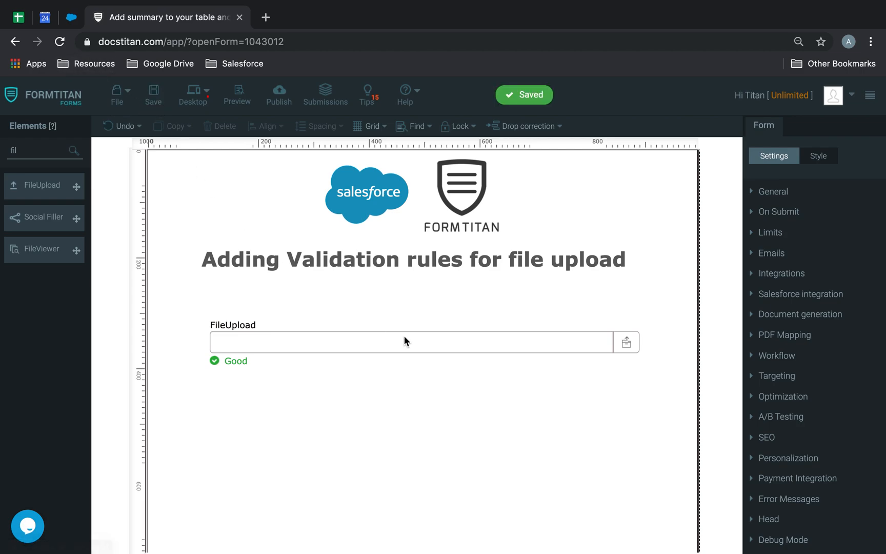
Add a Max File Size In MB rule to the upload field and enter its size limit.
left_click(407, 342)
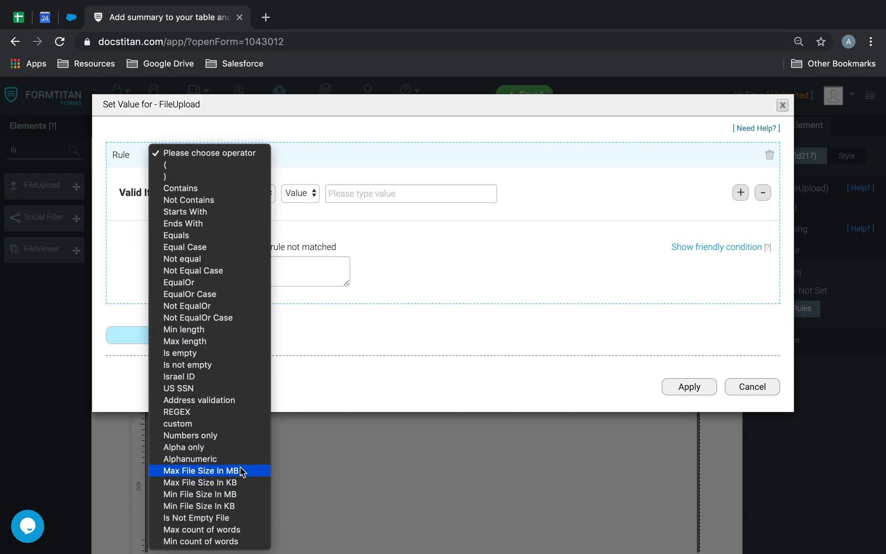
left_click(201, 469)
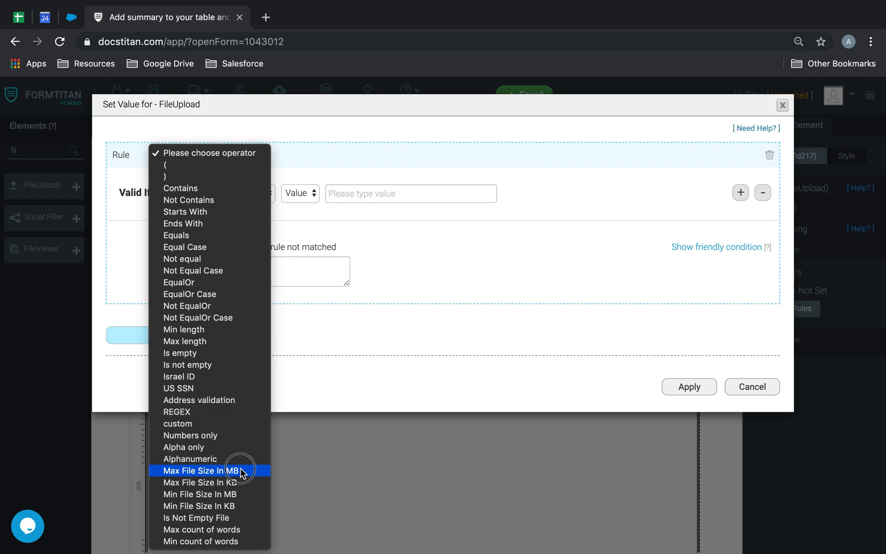
left_click(199, 469)
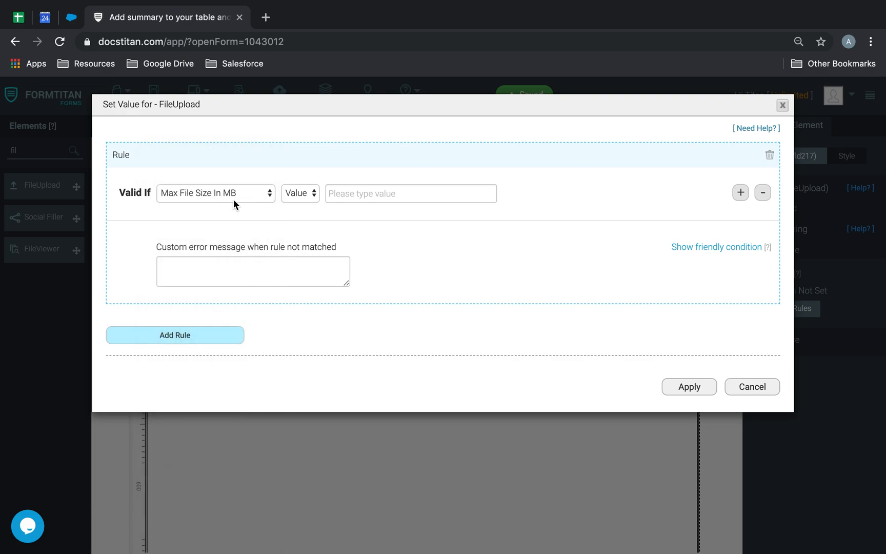
mouse_move(220, 204)
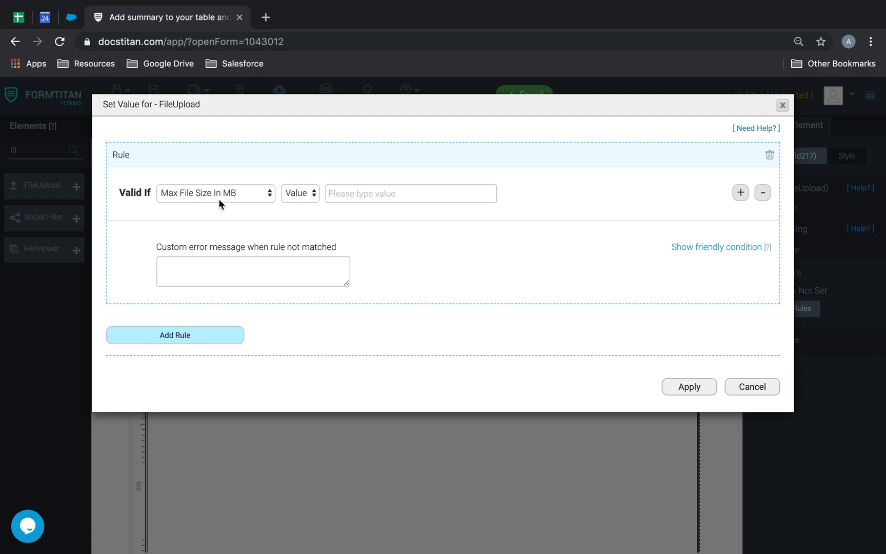
left_click(411, 192)
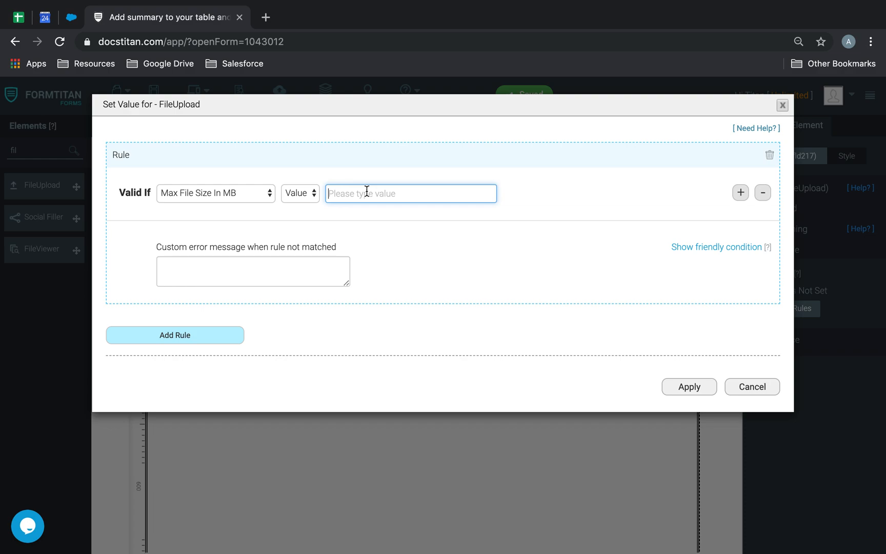
type("3")
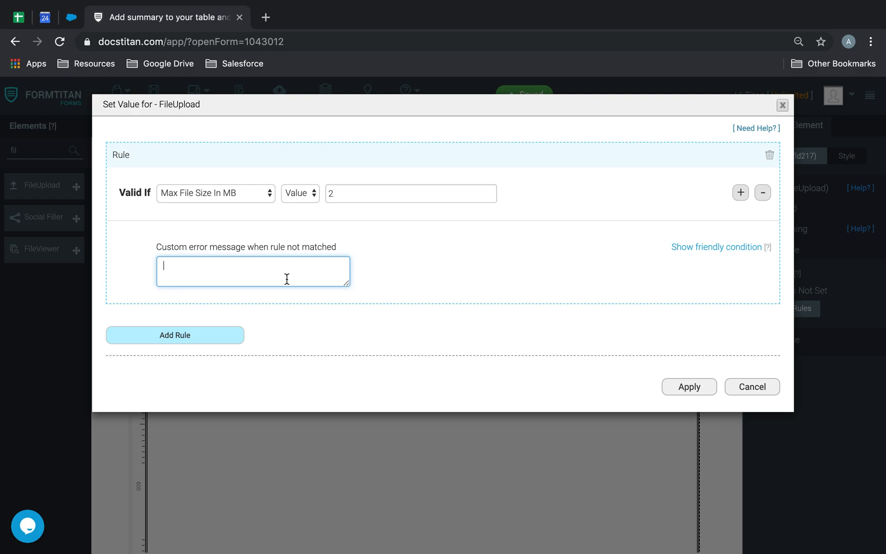
Write the custom error message 'File has exceeded over 2MB'.
type("File has e")
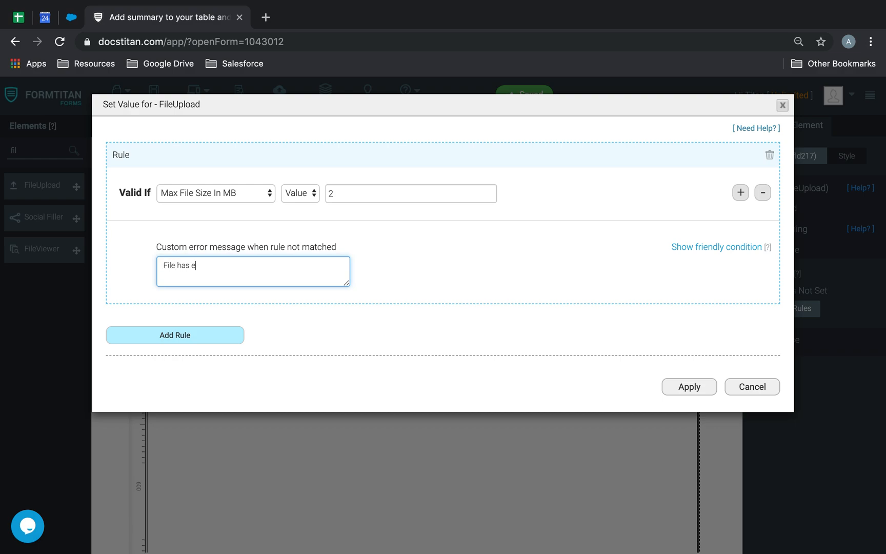
type("xceeded over the")
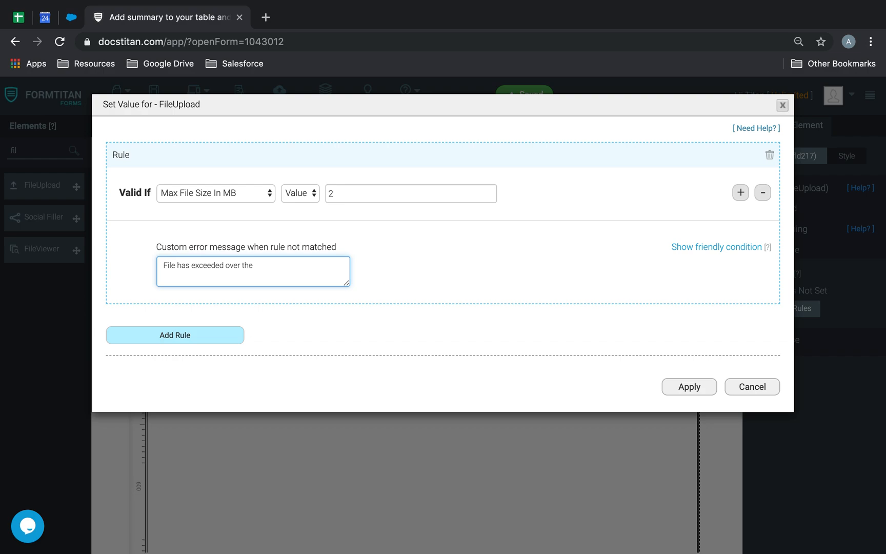
type("amount")
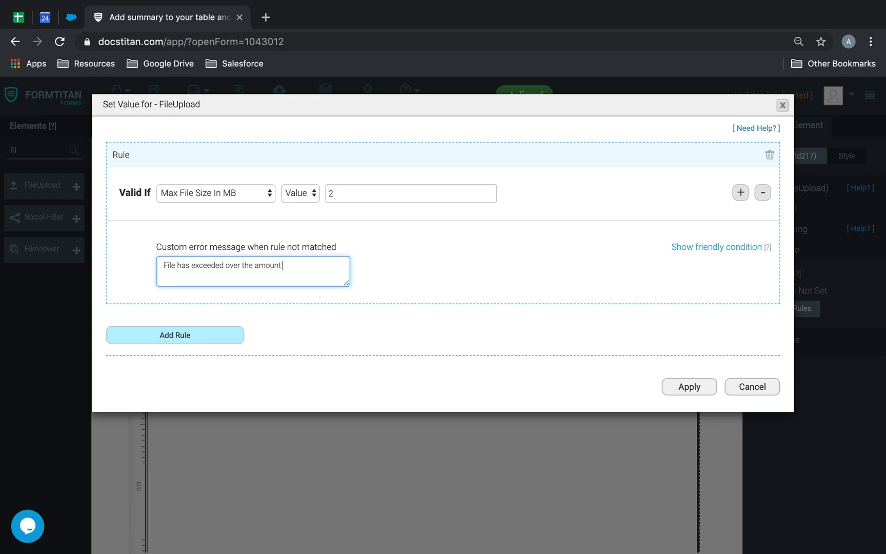
key("Backspace")
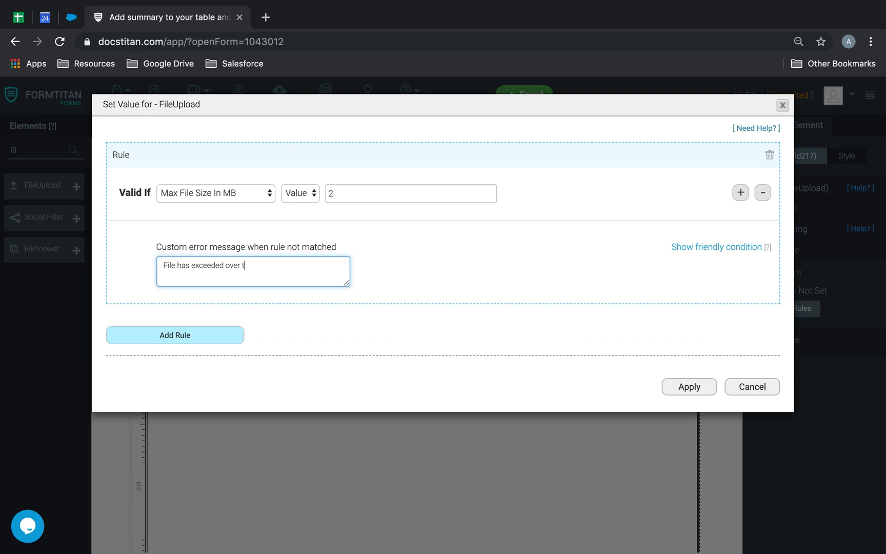
type("2MB")
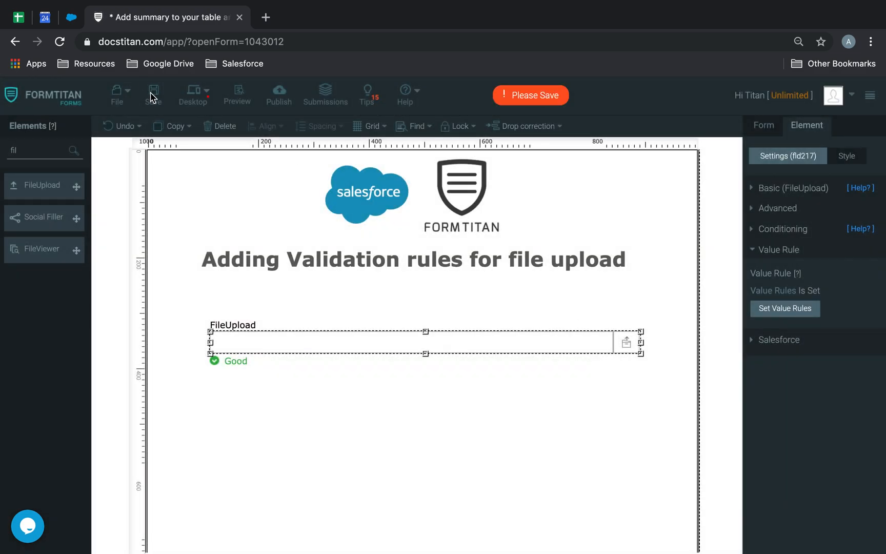
Preview the form and upload the large driving licence PDF to trigger the 2MB error.
left_click(237, 93)
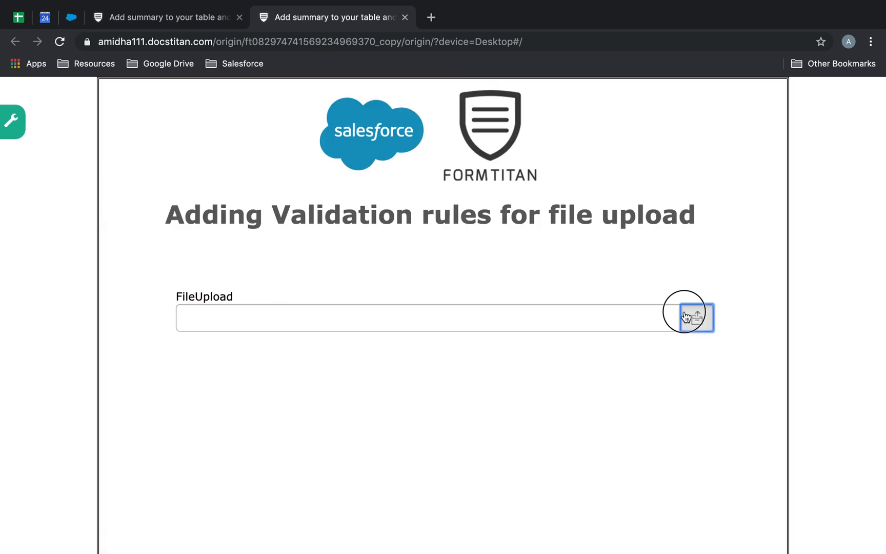
left_click(697, 316)
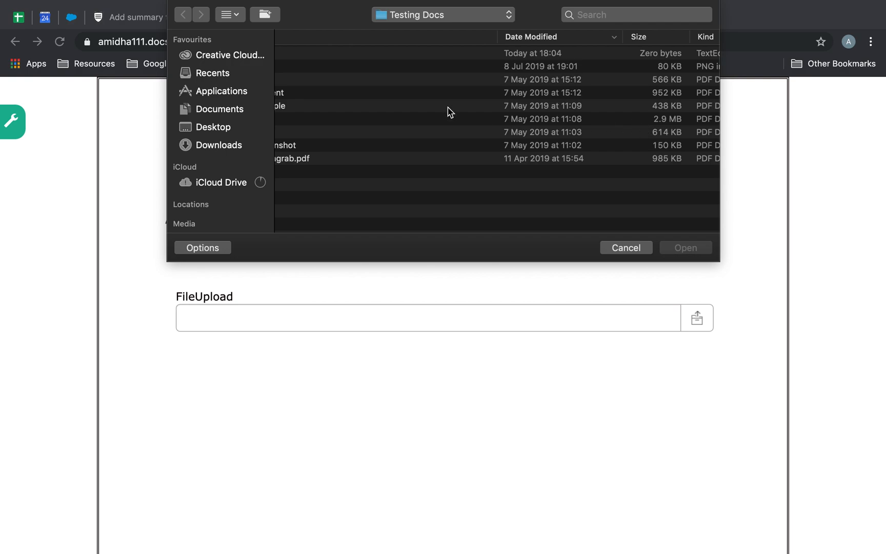
scroll("right", 3)
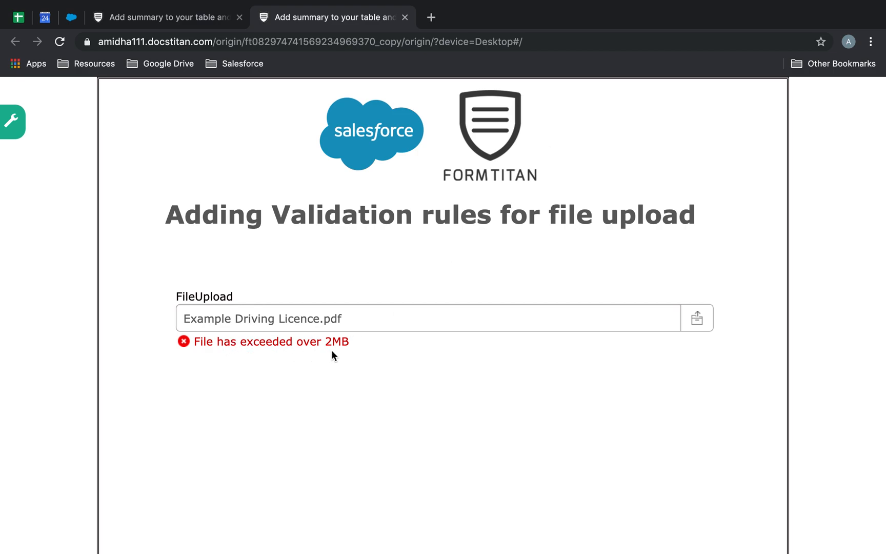
mouse_move(346, 351)
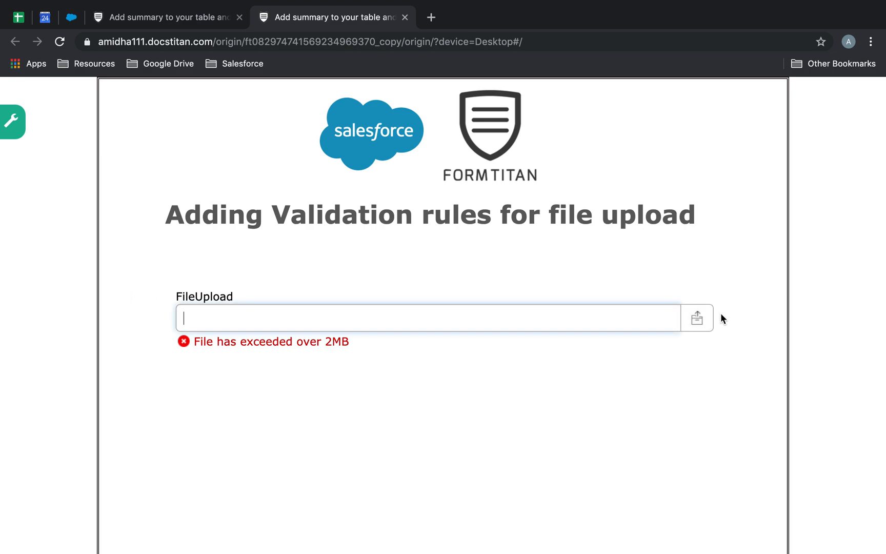
Upload Example Passport Screengrab.pdf and see it accepted as Good.
left_click(697, 316)
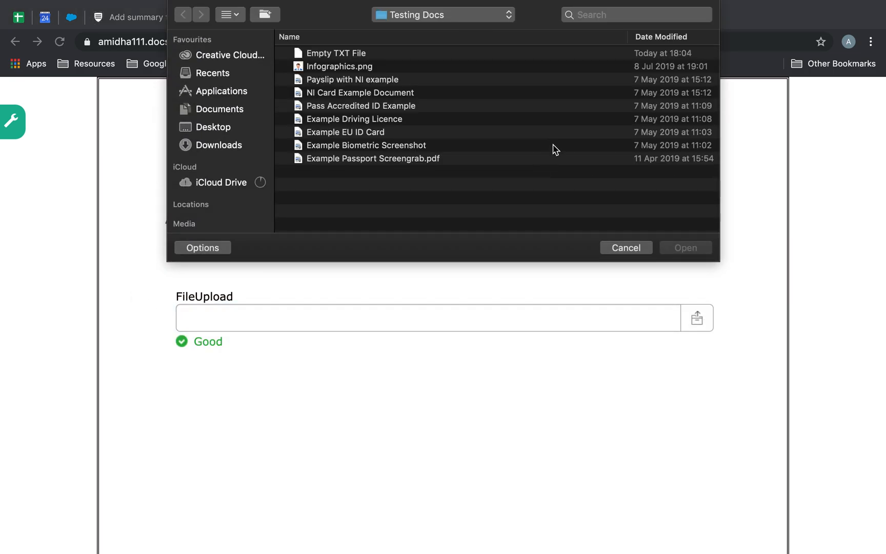
left_click(372, 158)
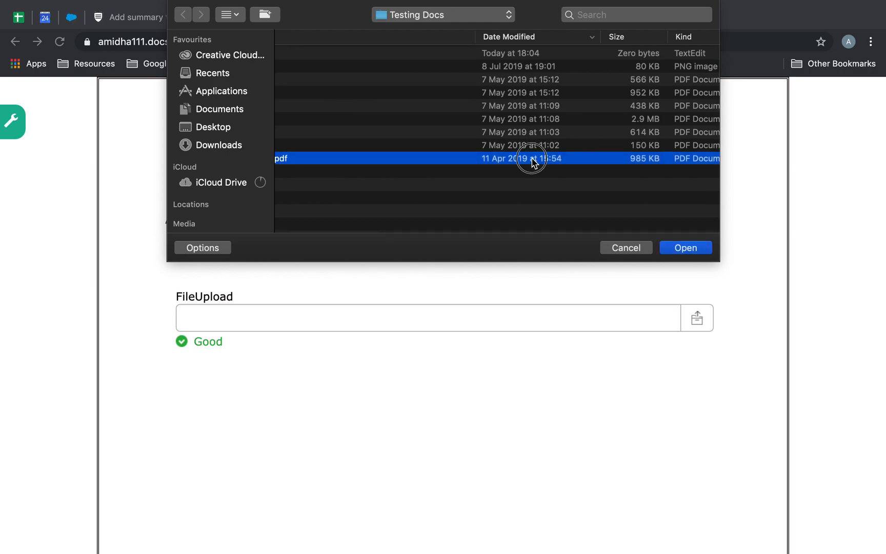
left_click(685, 247)
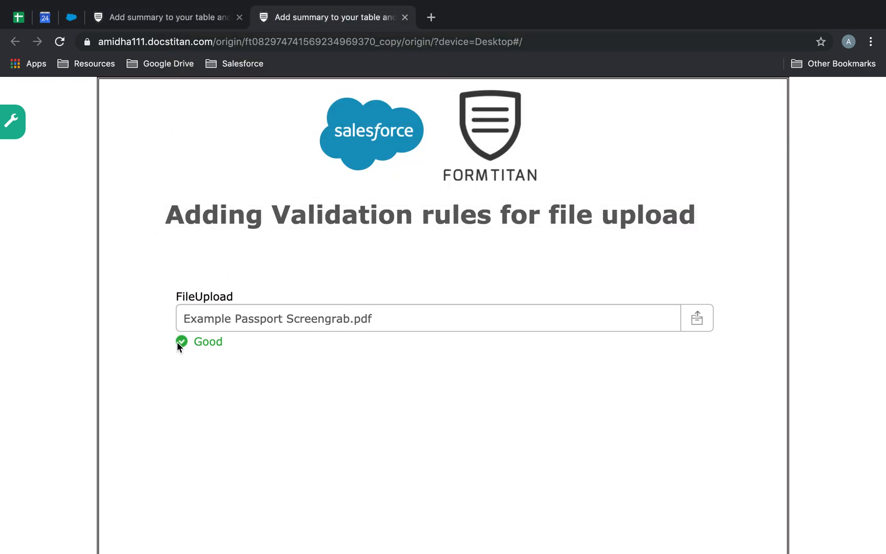
mouse_move(237, 351)
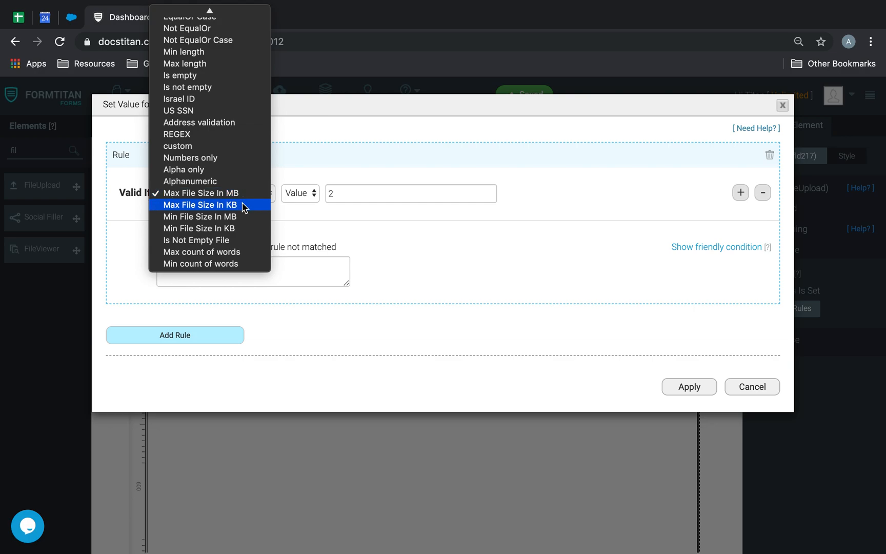
Change the rule to Max File Size In KB of 500 with message 'File has exceeded over 500KB - Cannot accept!' and apply.
left_click(198, 204)
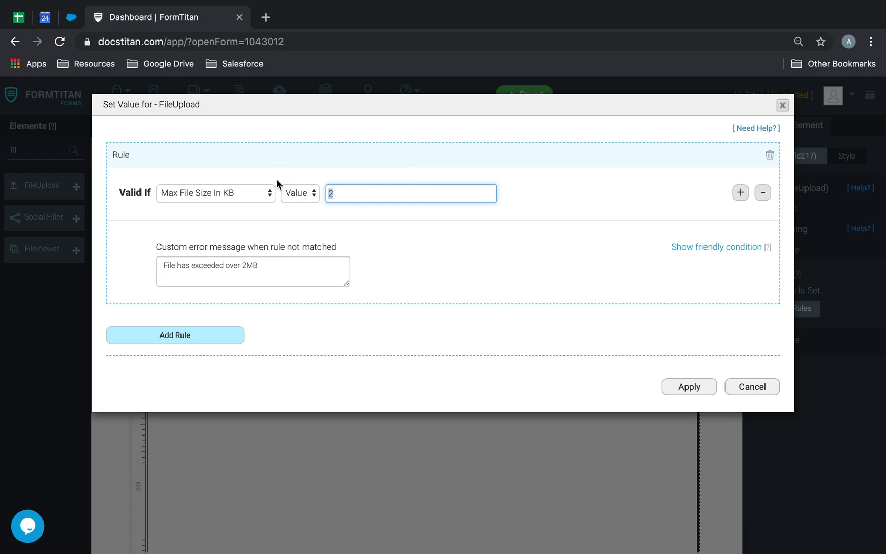
type("500")
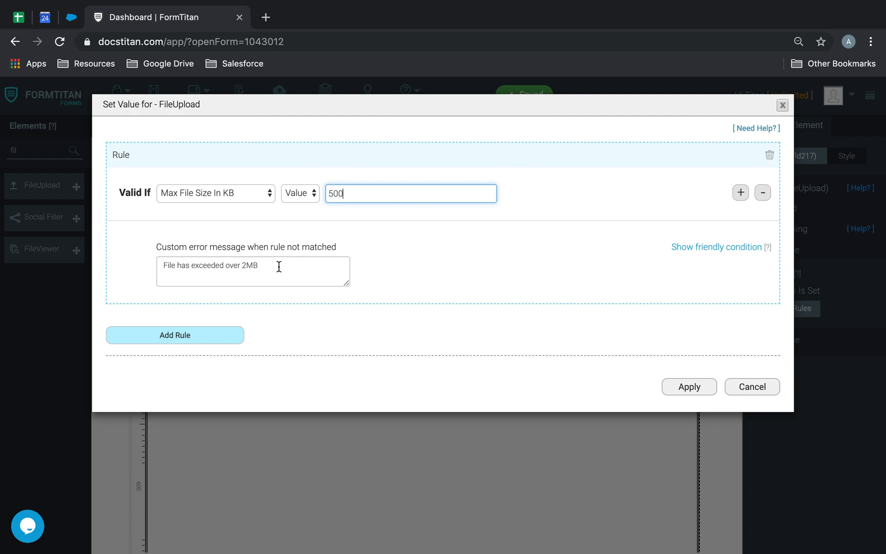
left_click(252, 271)
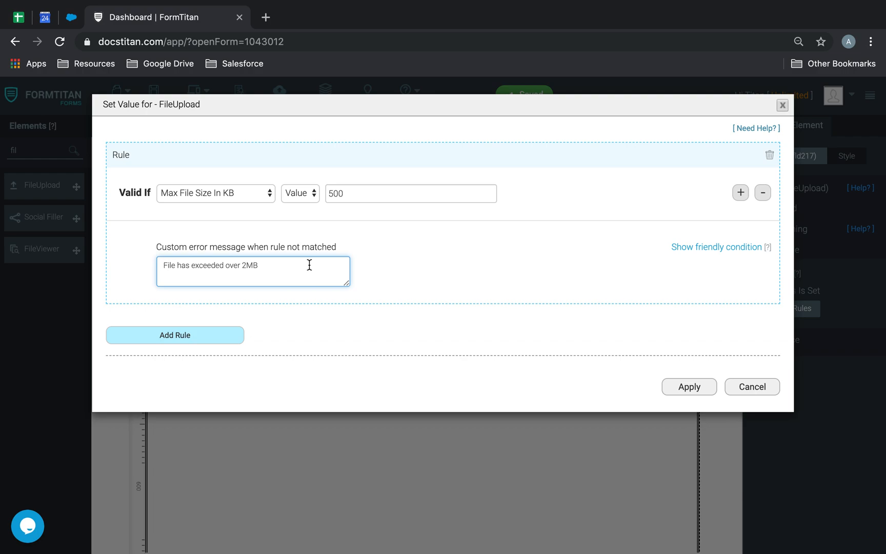
key("Backspace")
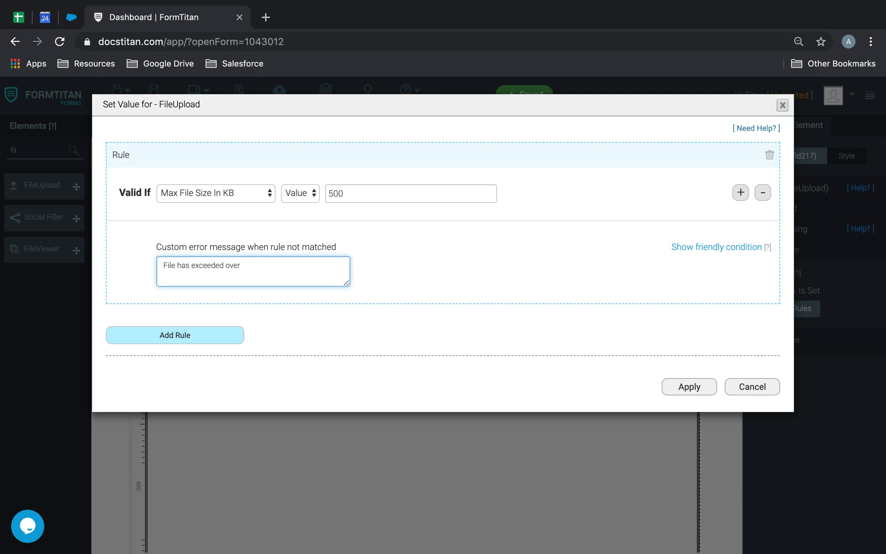
type("500KB - Canno")
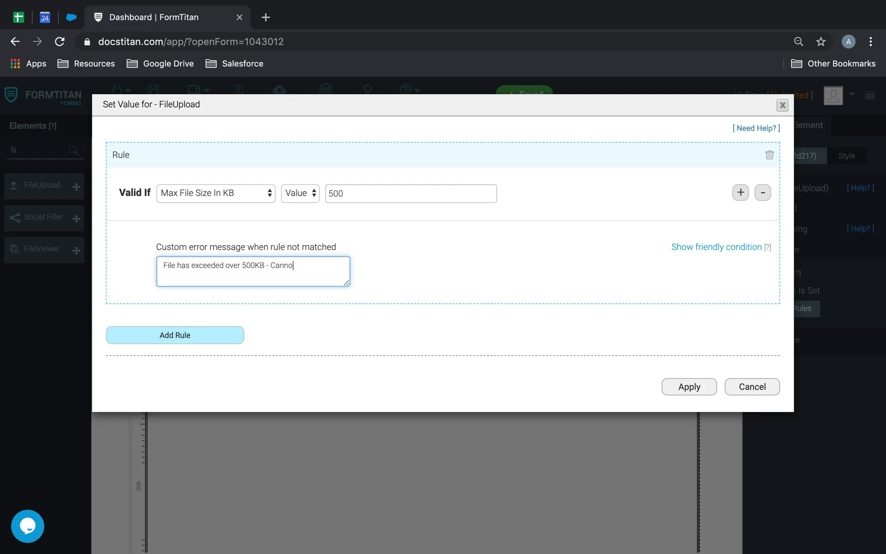
type("t accept!")
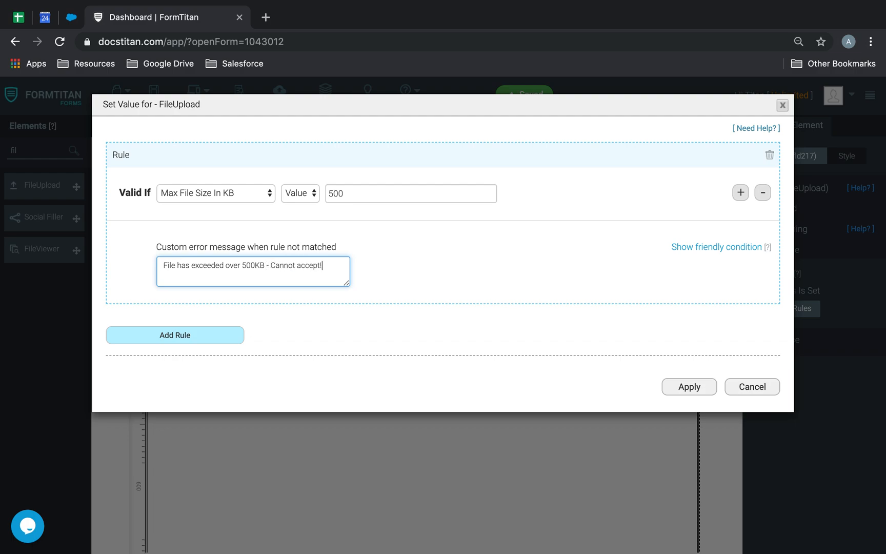
left_click(688, 386)
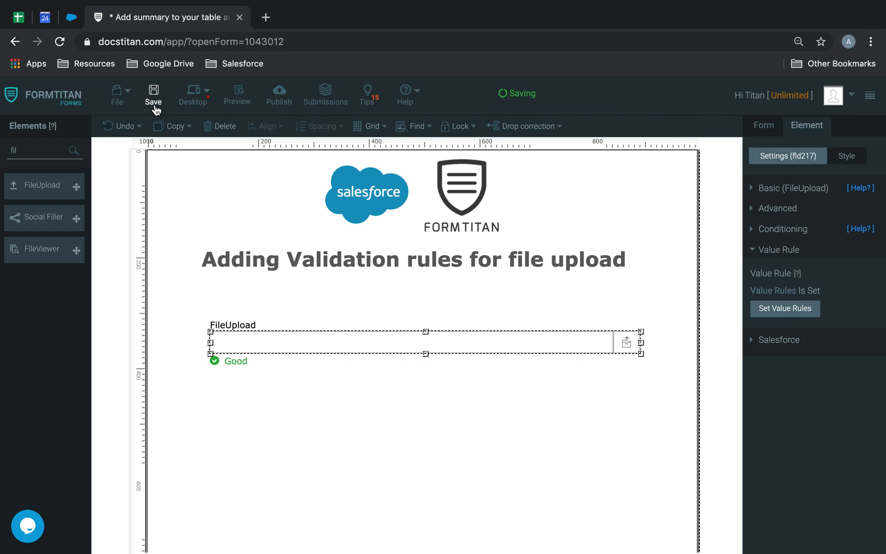
Preview the form and upload the 985 KB passport PDF to see the 500KB rejection.
left_click(627, 342)
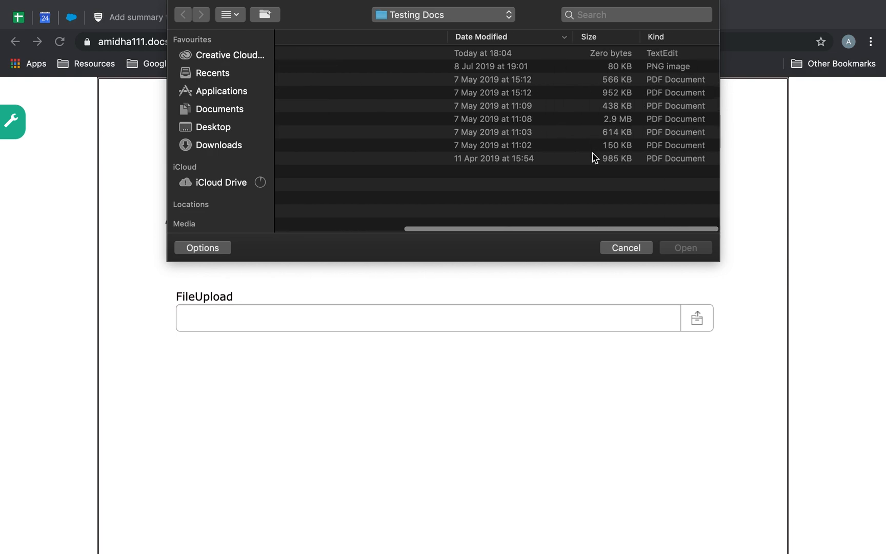
left_click(508, 158)
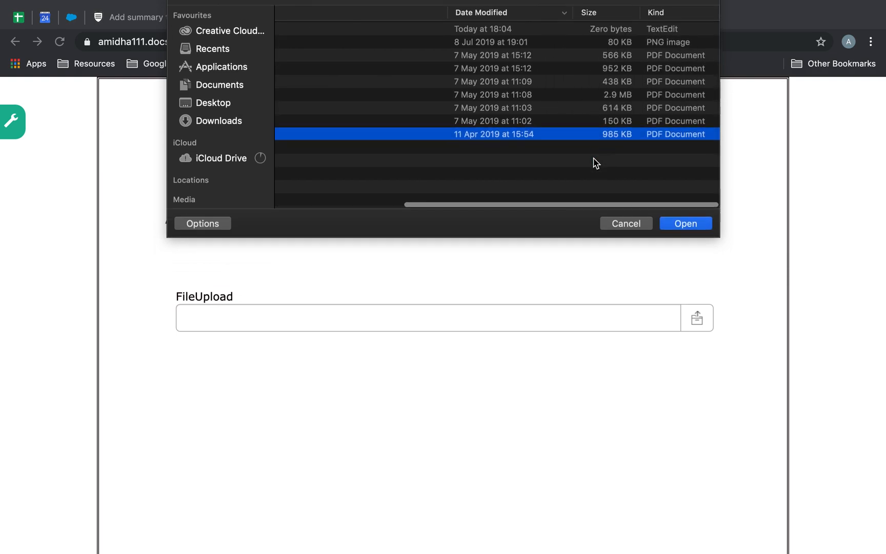
left_click(684, 223)
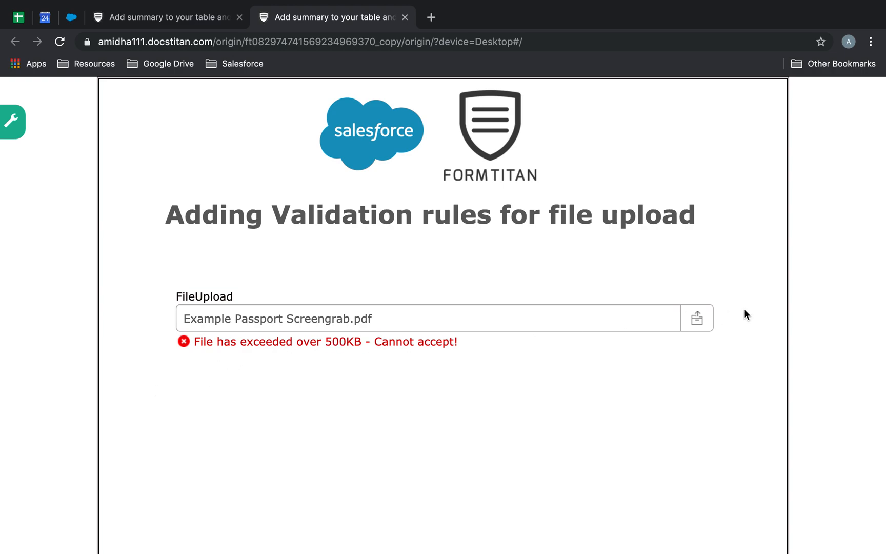
left_click(696, 318)
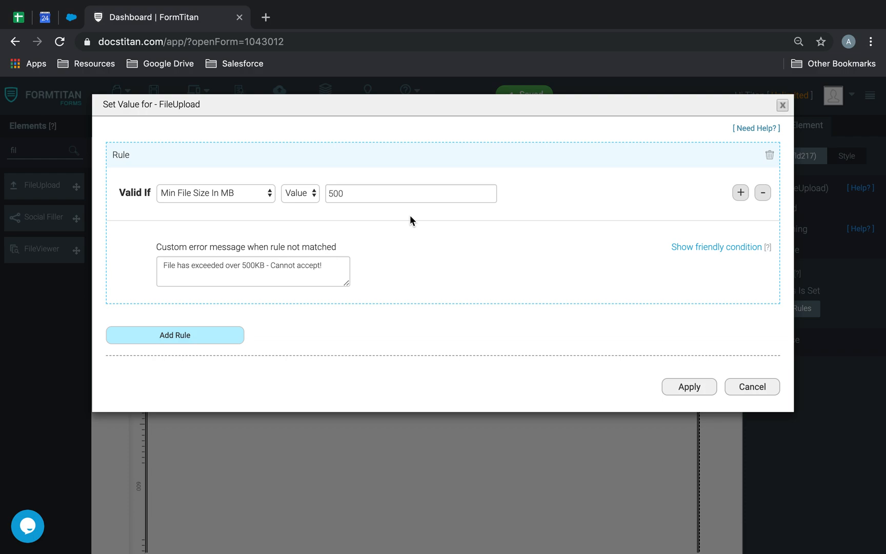
mouse_move(411, 221)
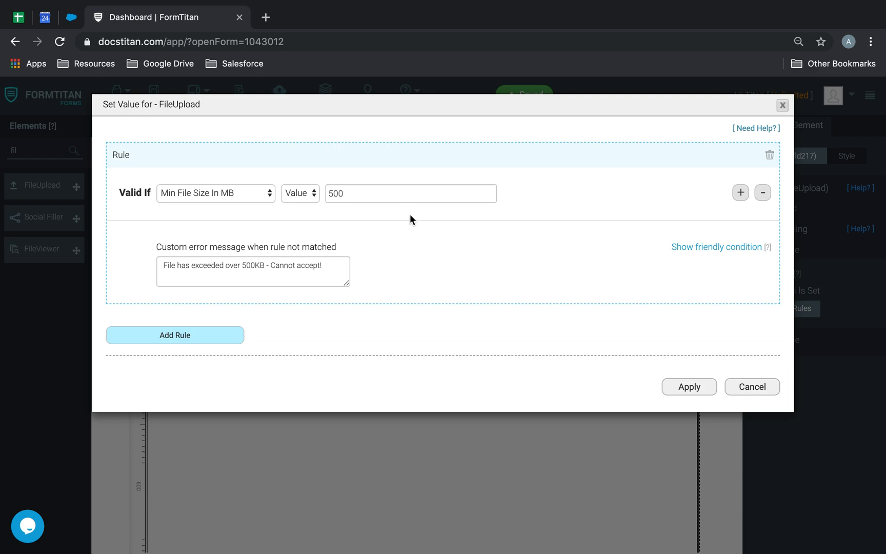
Set the Min File Size In MB value to 1.
left_click(411, 193)
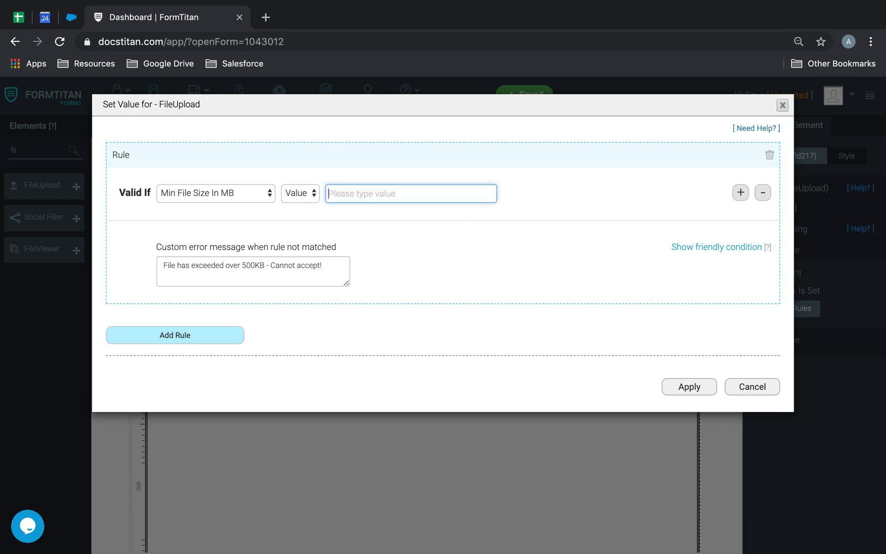
mouse_move(500, 245)
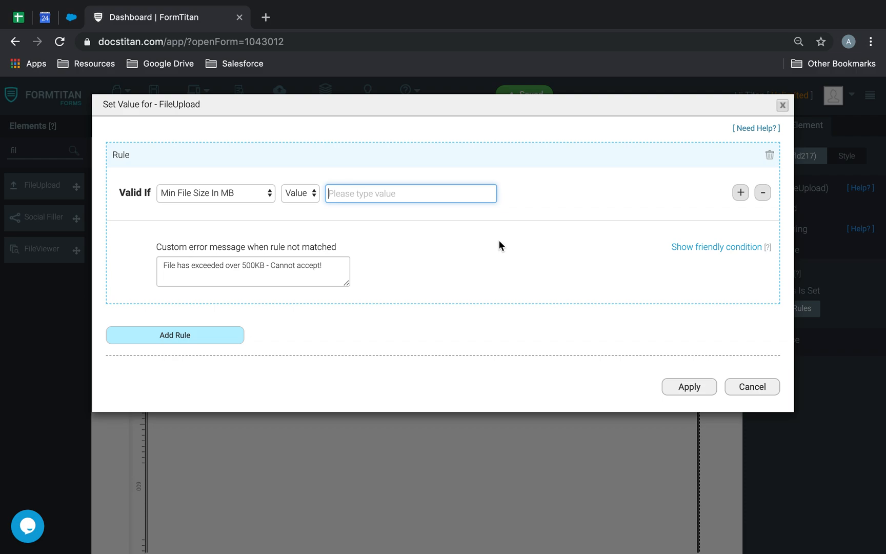
type("1")
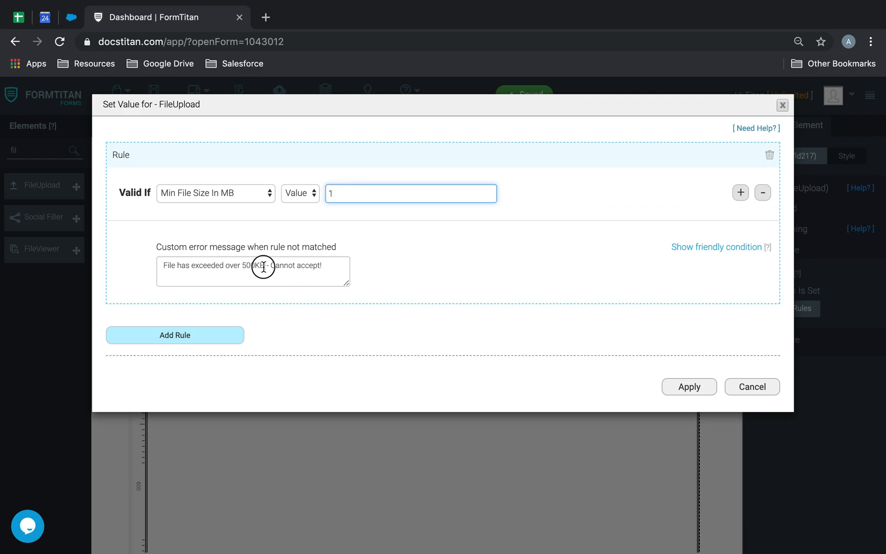
Replace the message with 'File has not reached the minimum 1 MB - can't accept!' and apply.
triple_click(252, 265)
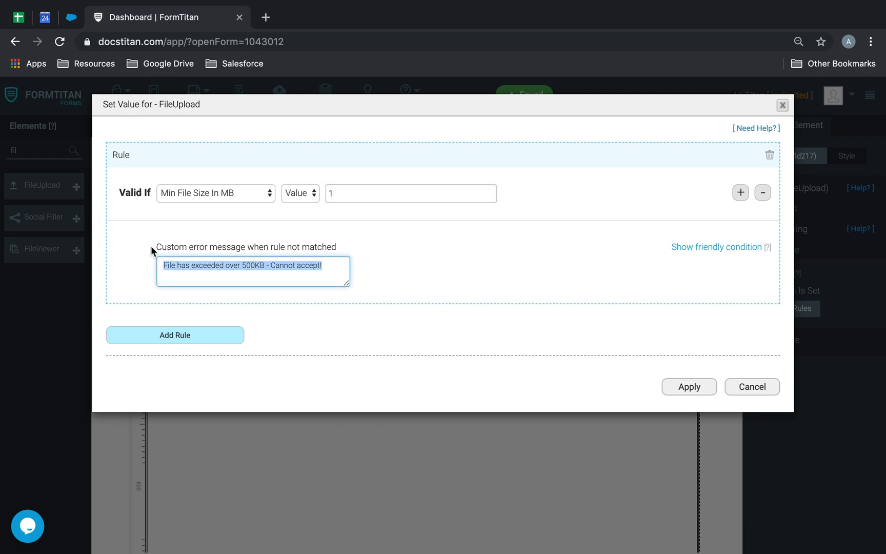
type("File has not")
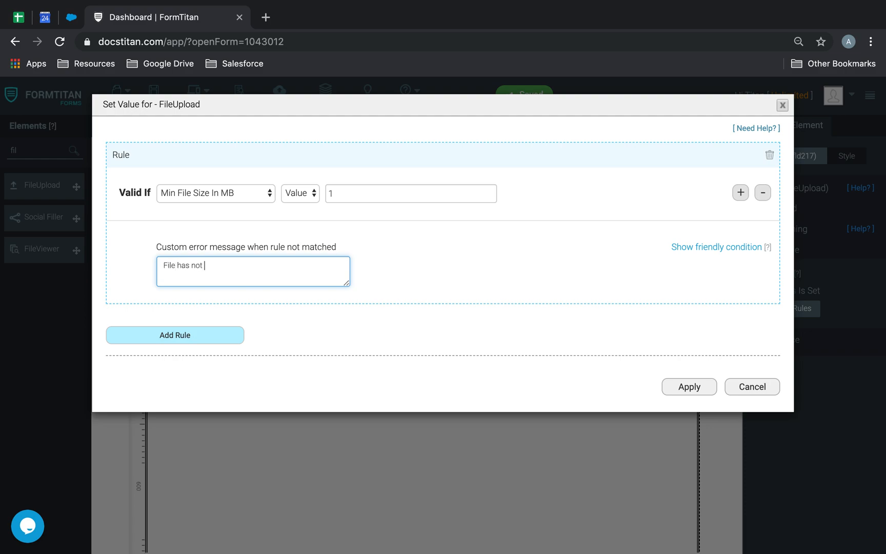
type("reached the")
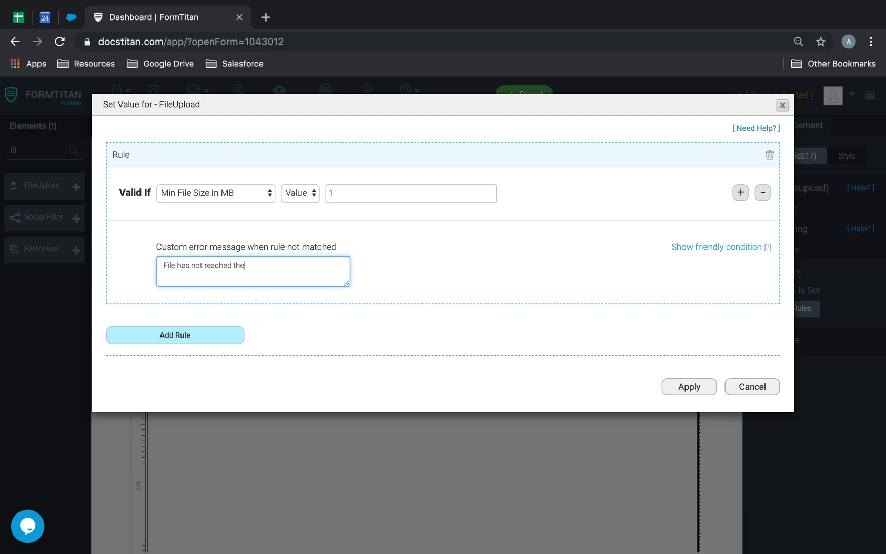
type("minimum")
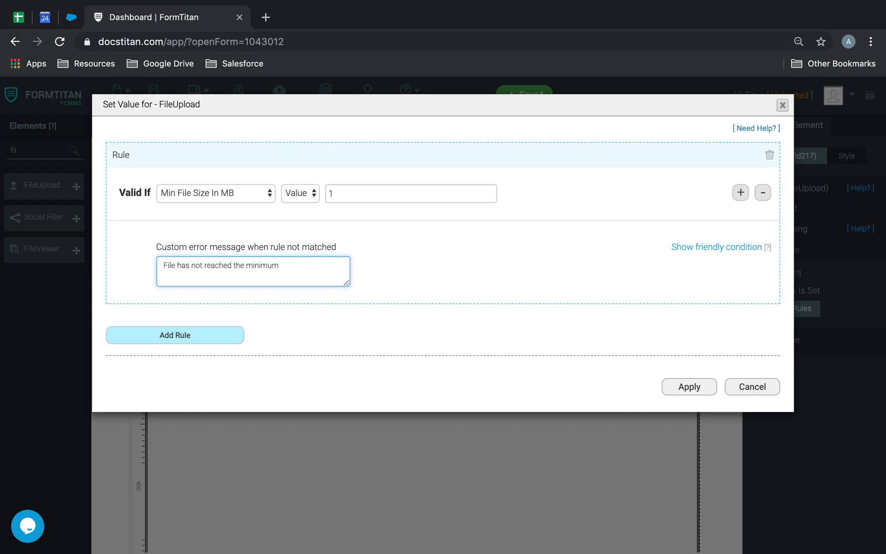
type("1 MB")
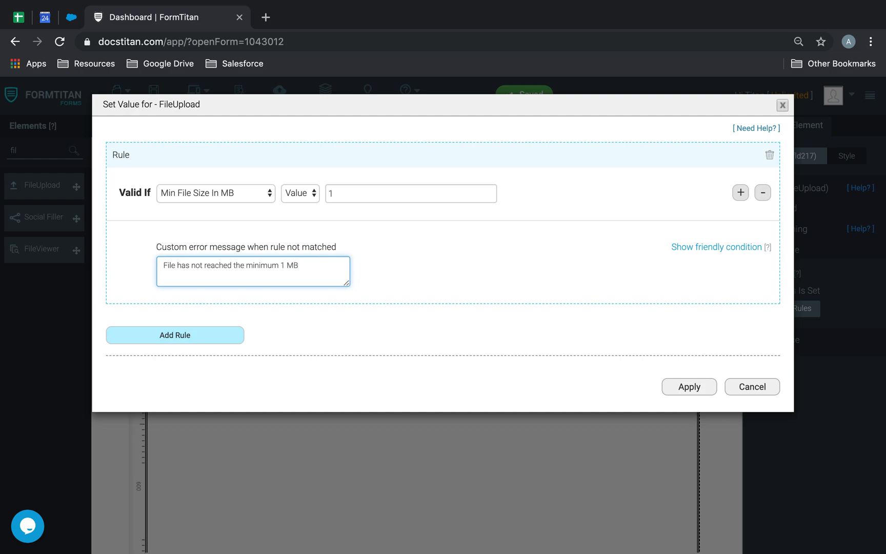
type("- can't accept!")
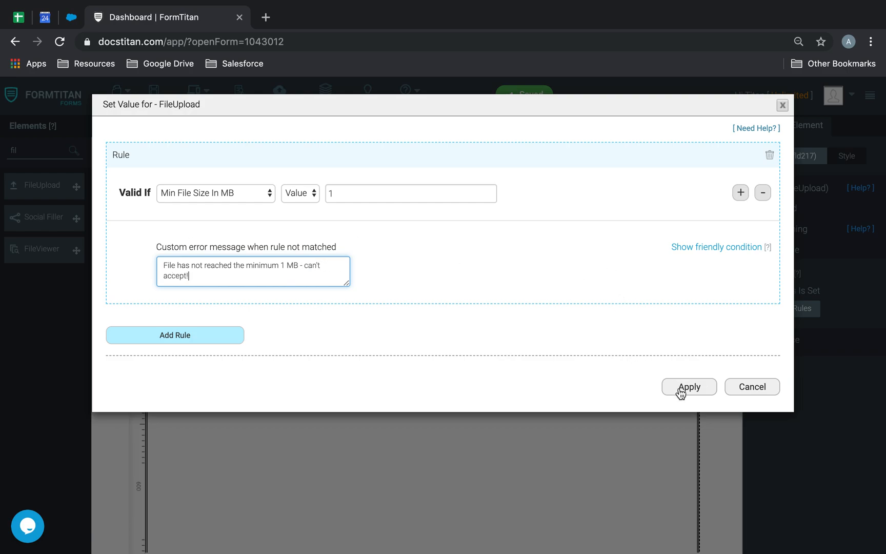
left_click(688, 387)
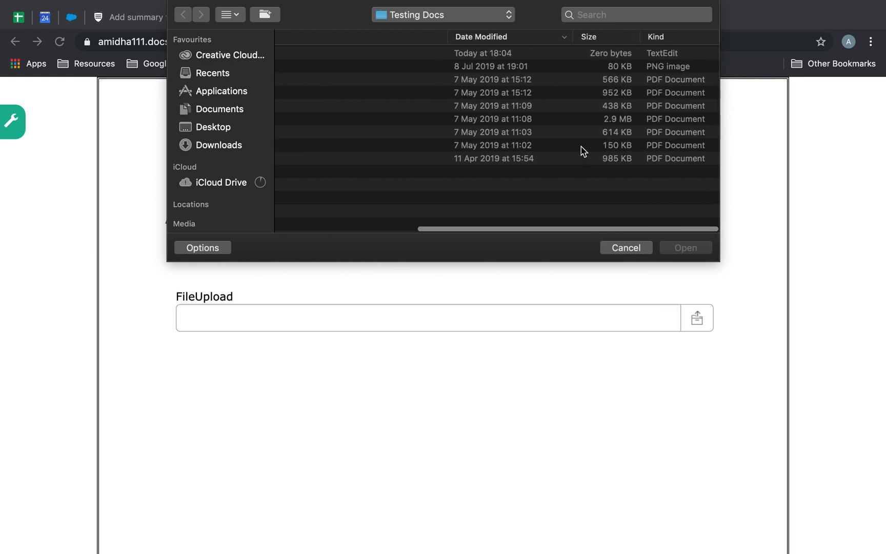
Upload Example Passport Screengrab.pdf in preview and see the minimum 1 MB rejection.
left_click(624, 247)
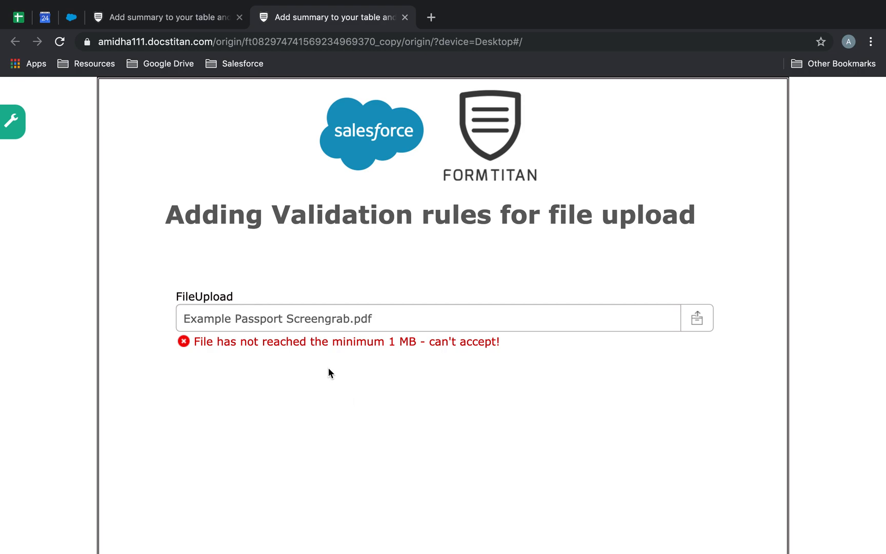
mouse_move(642, 331)
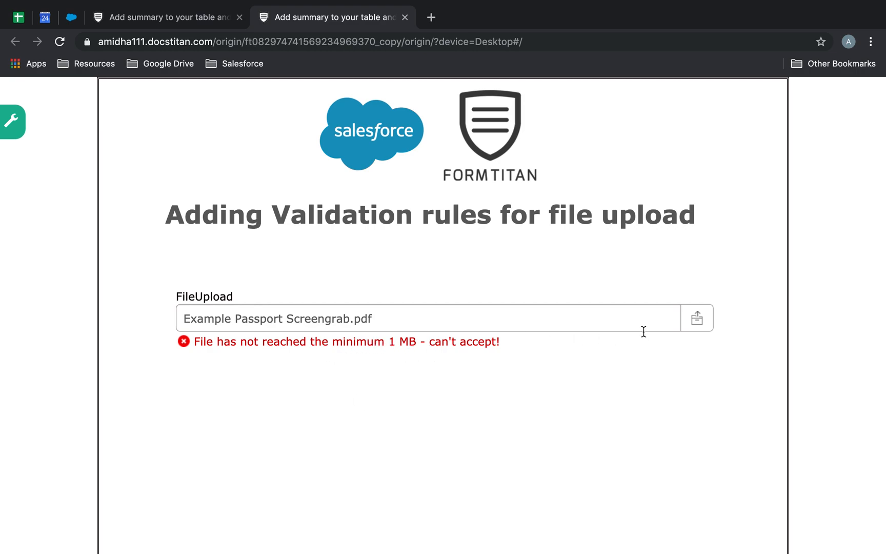
left_click(696, 318)
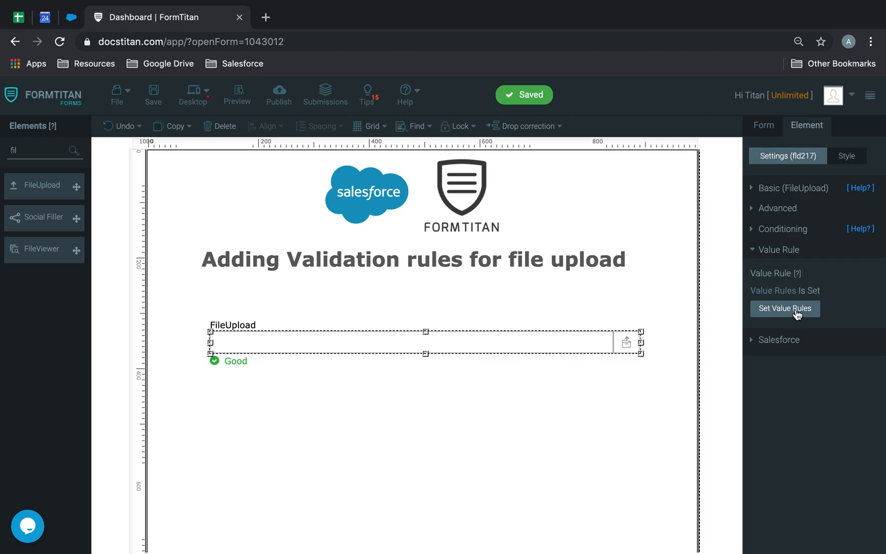
Change the rule to Min File Size In KB of 500 with a matching 500 KB message and apply.
left_click(784, 309)
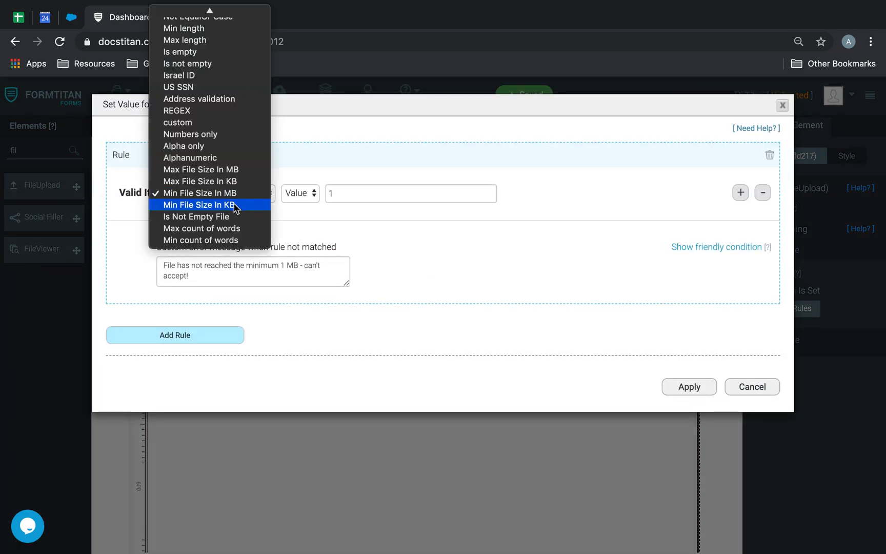
left_click(198, 204)
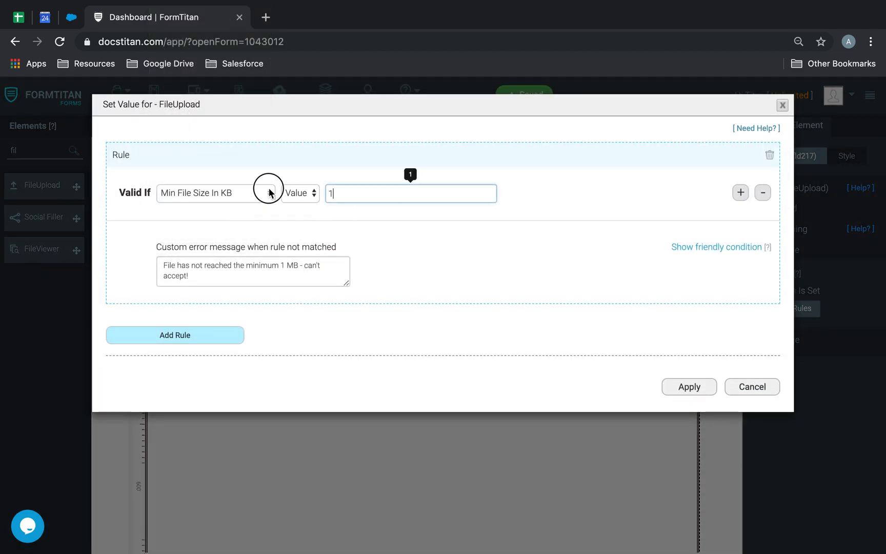
type("5")
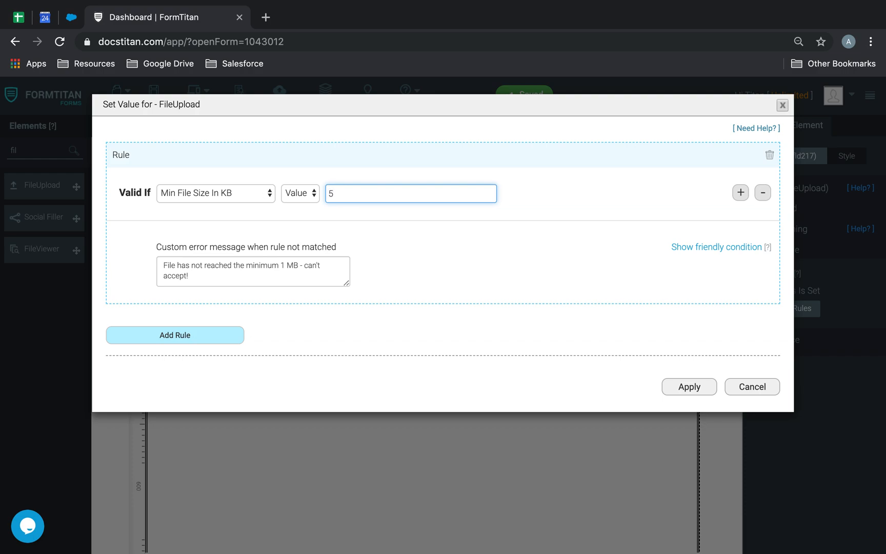
type("00")
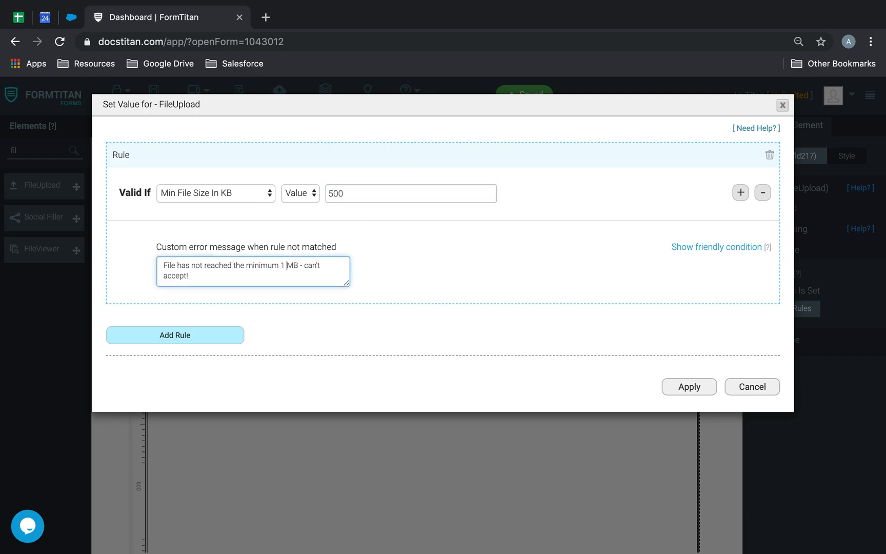
type("500")
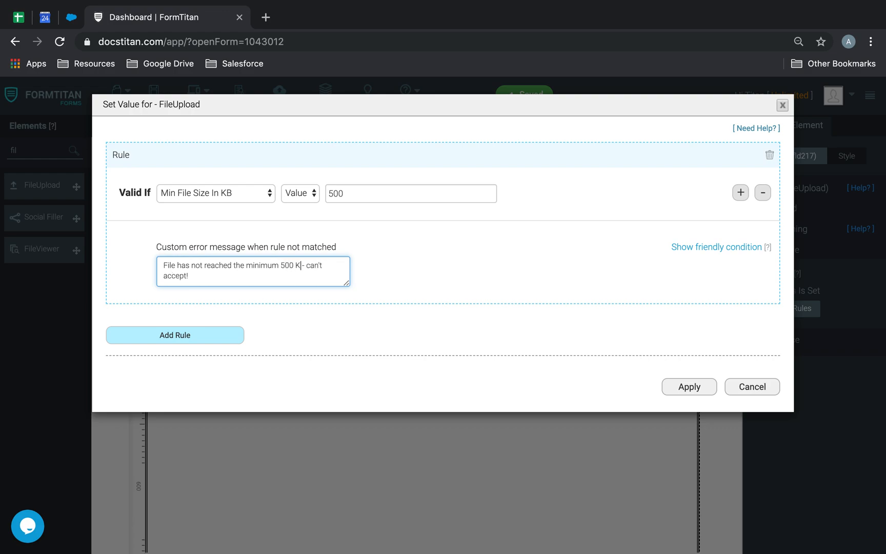
left_click(688, 387)
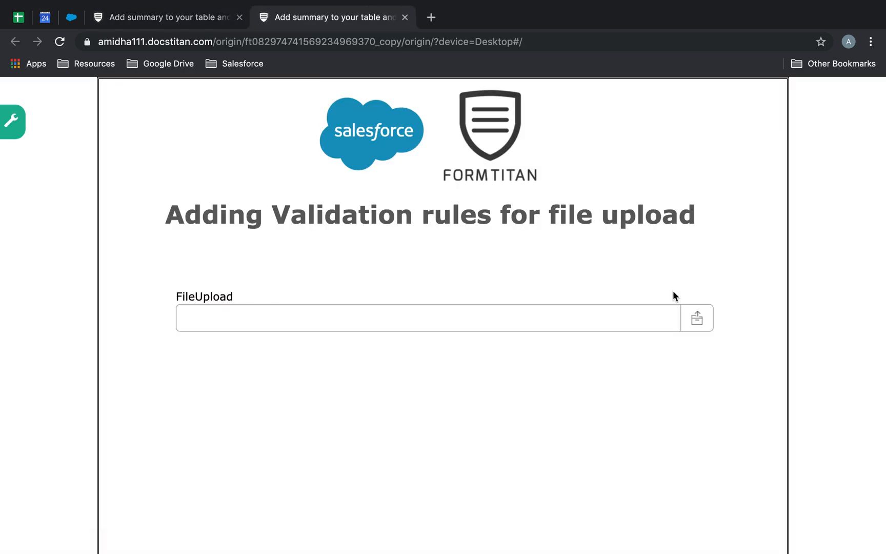
Upload Example Biometric Screenshot.pdf in preview and see the minimum 500 KB rejection.
left_click(697, 317)
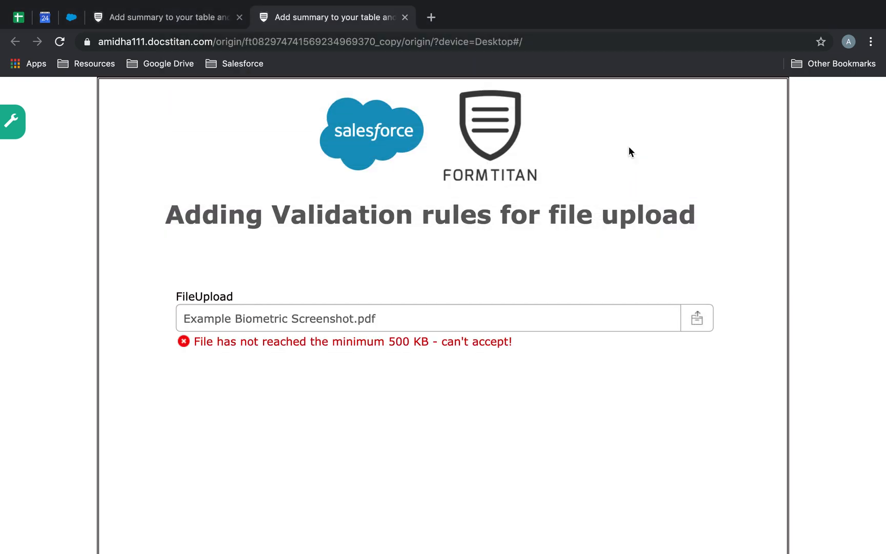
mouse_move(352, 359)
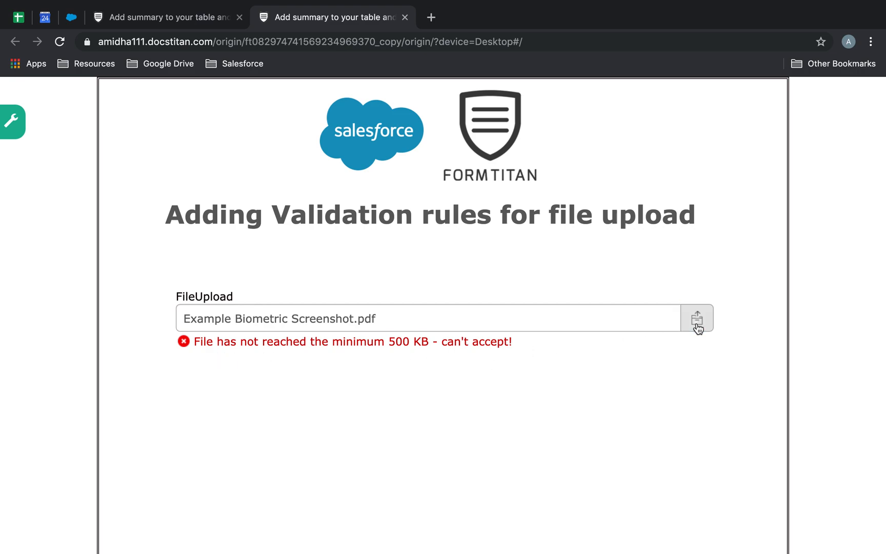
left_click(697, 317)
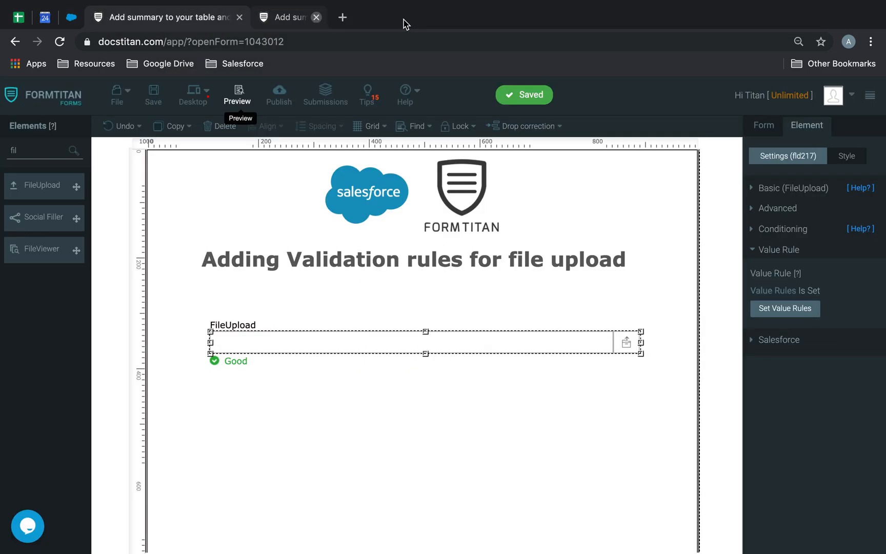
Switch the upload field's rule condition to Is Not Empty File.
left_click(784, 307)
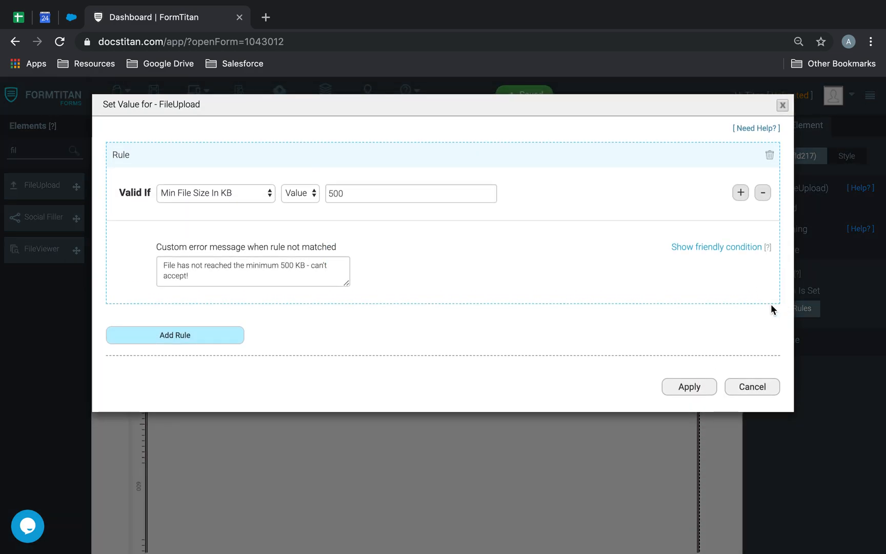
left_click(214, 192)
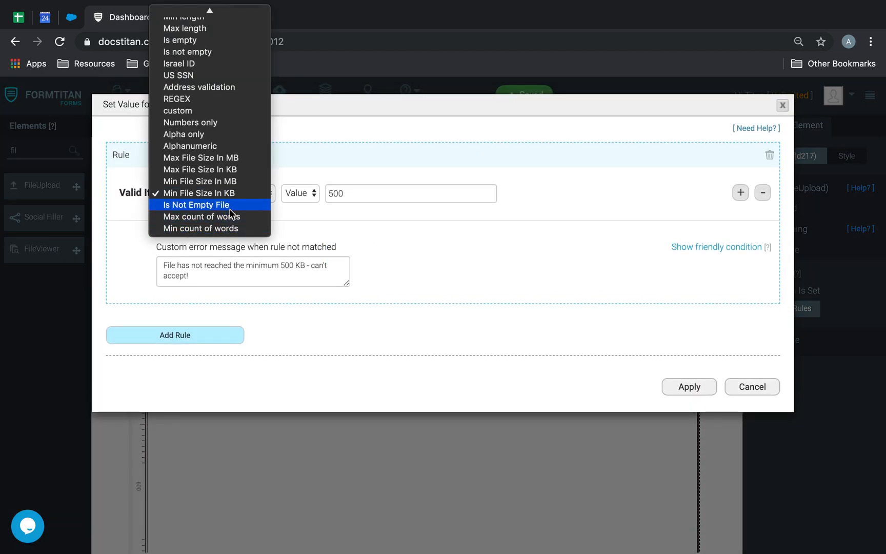
left_click(195, 204)
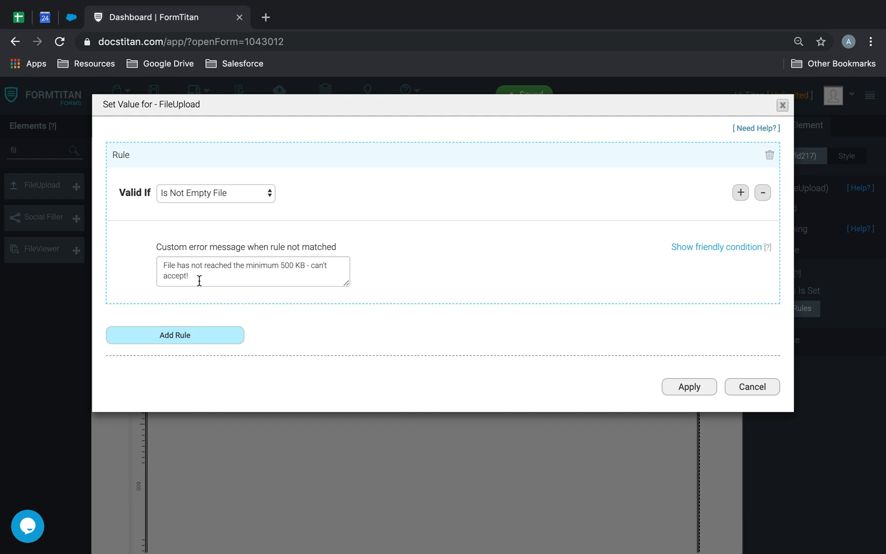
Write the message 'Your file is empty! Please add something to it!' and apply.
type("Your file")
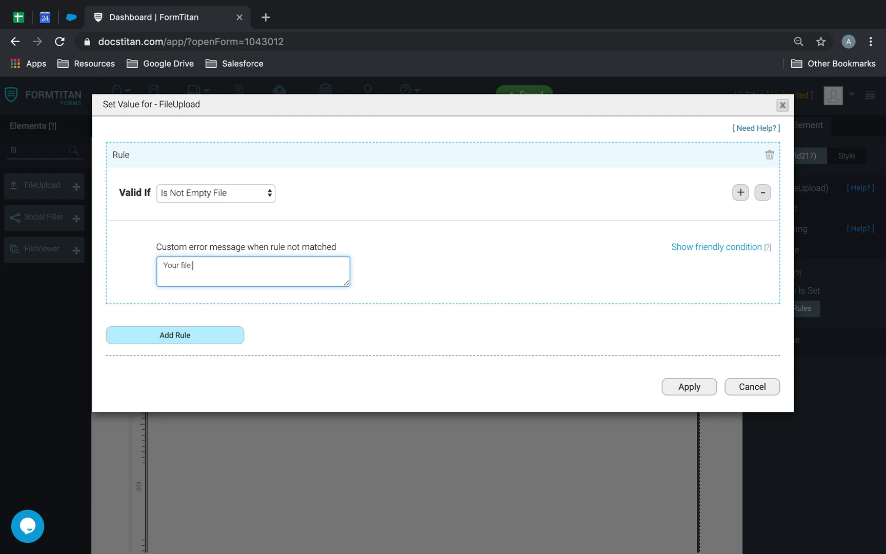
type("is empty!")
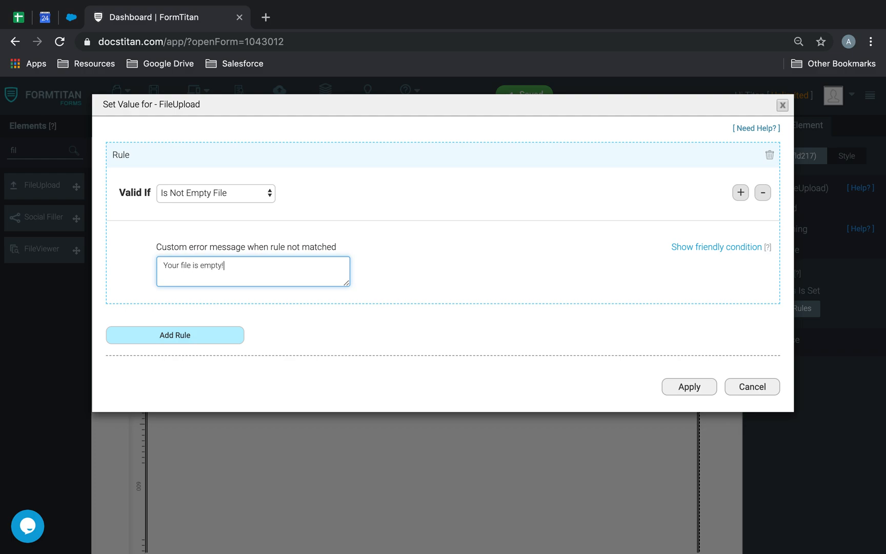
type("Please add so")
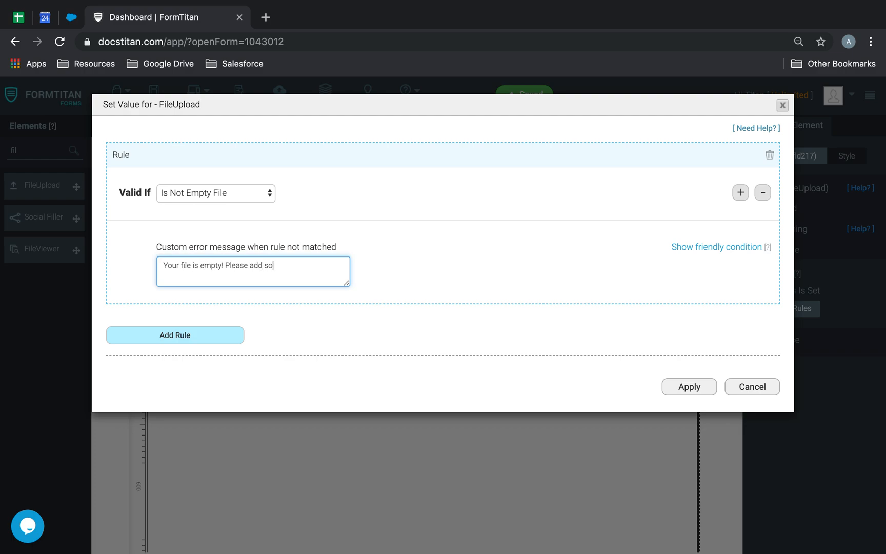
type("mething to")
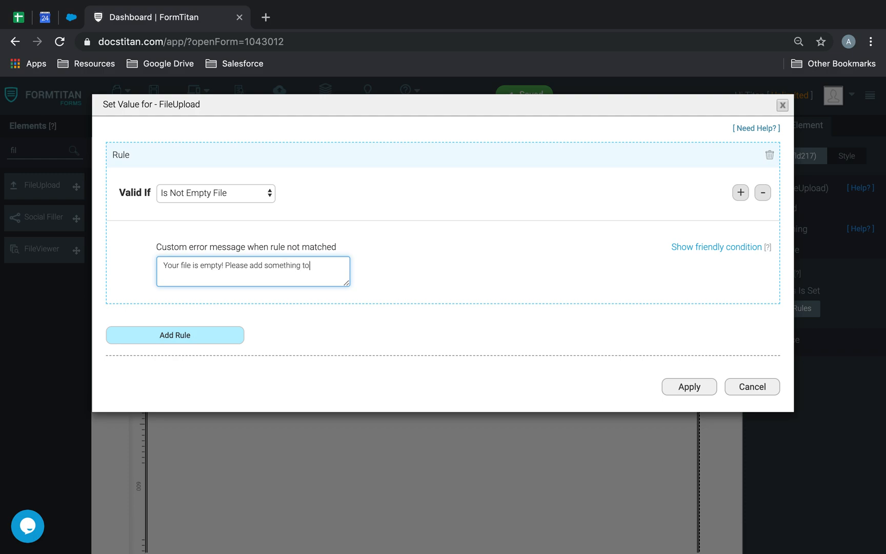
type("it!")
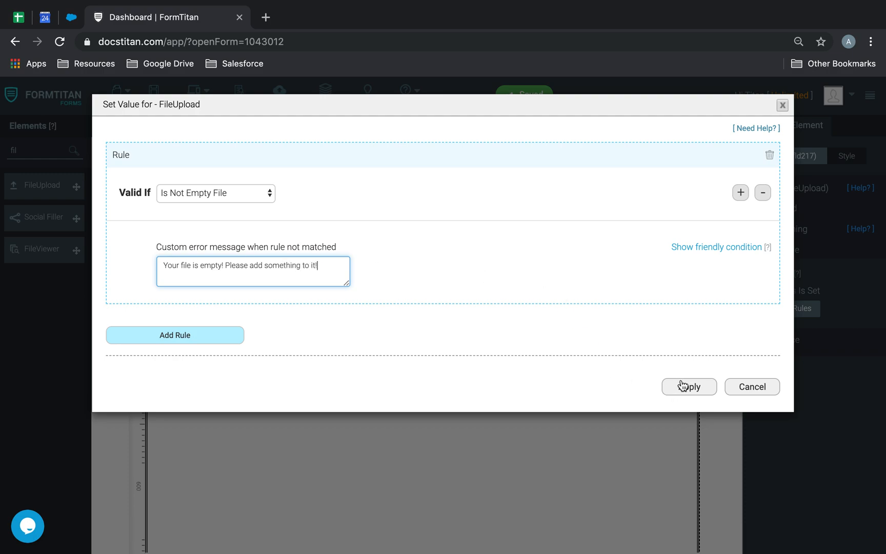
left_click(688, 387)
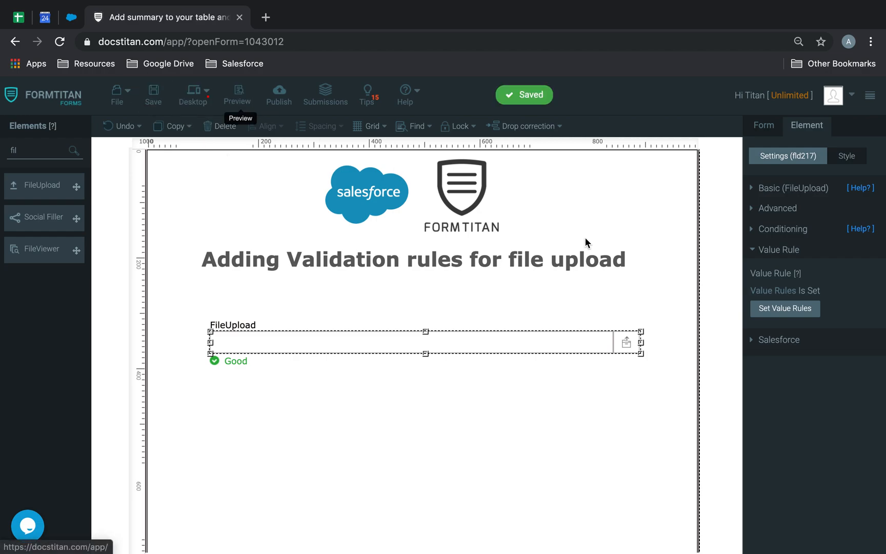
Review the FileUpload field's value rules before testing.
left_click(784, 309)
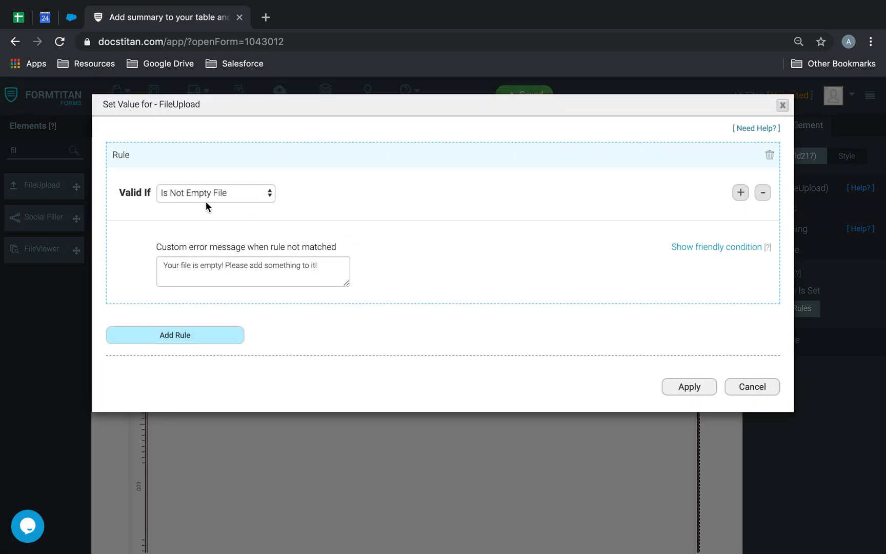
left_click(688, 386)
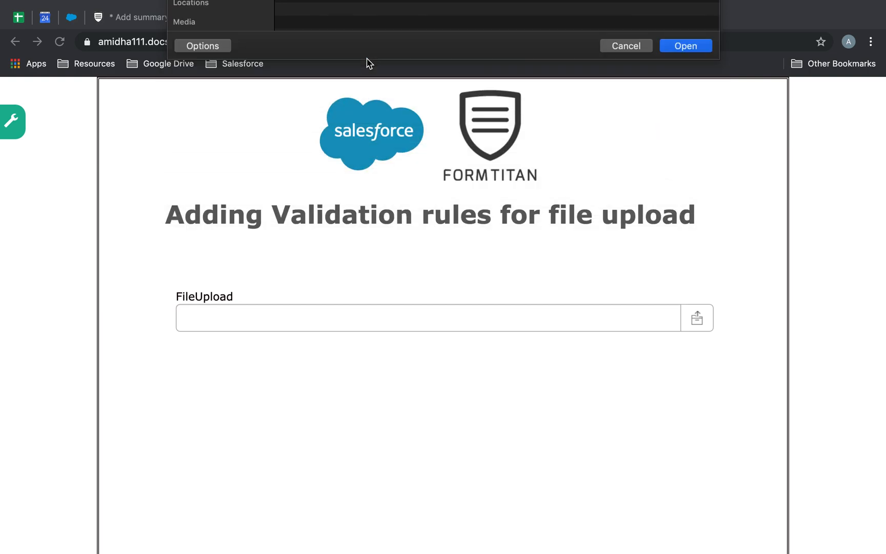
In preview, upload an empty TXT file (rejected), then Infographics.png (accepted as Good).
left_click(684, 46)
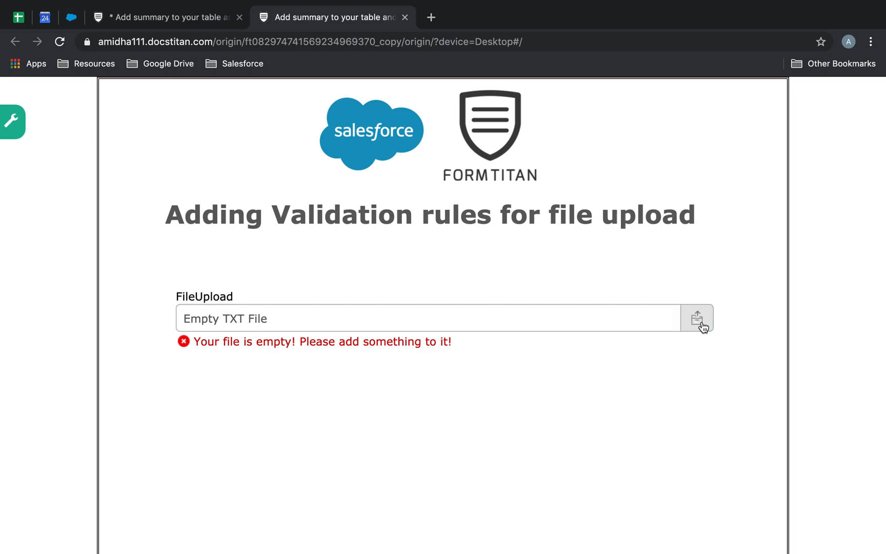
left_click(697, 318)
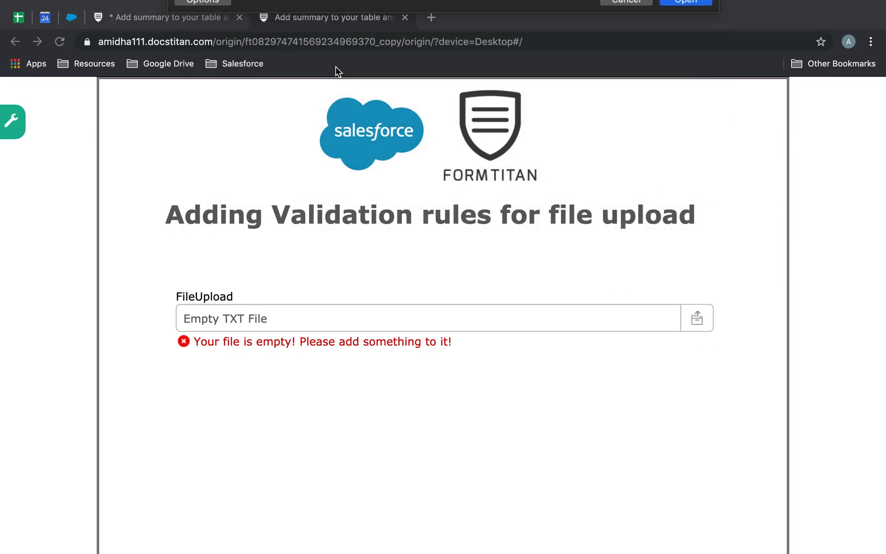
left_click(685, 2)
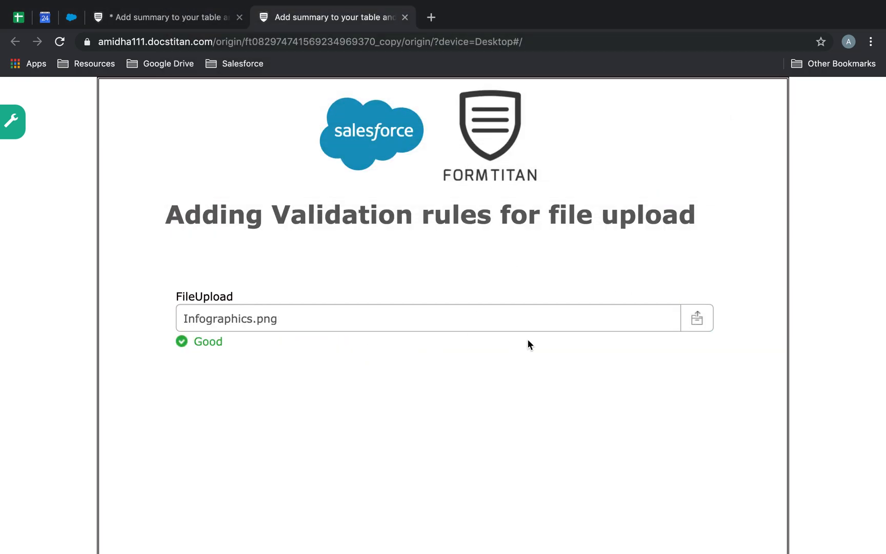
mouse_move(439, 258)
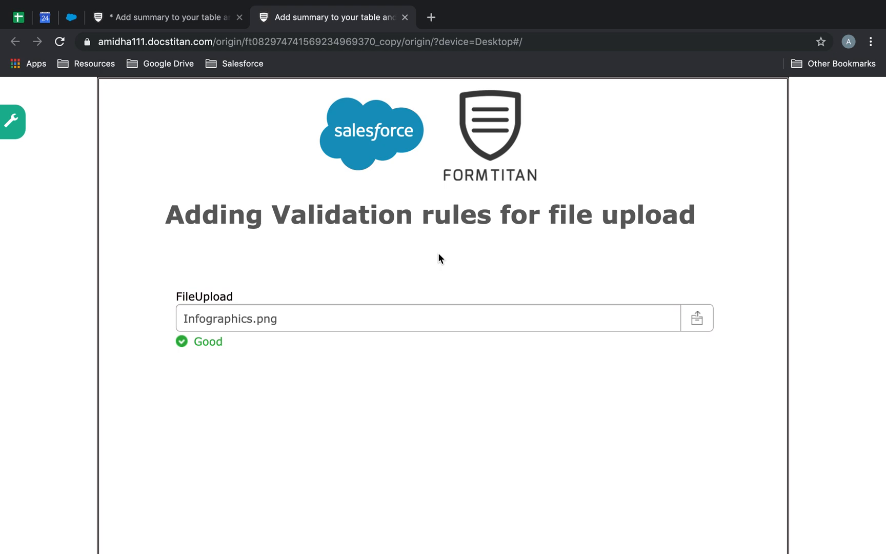